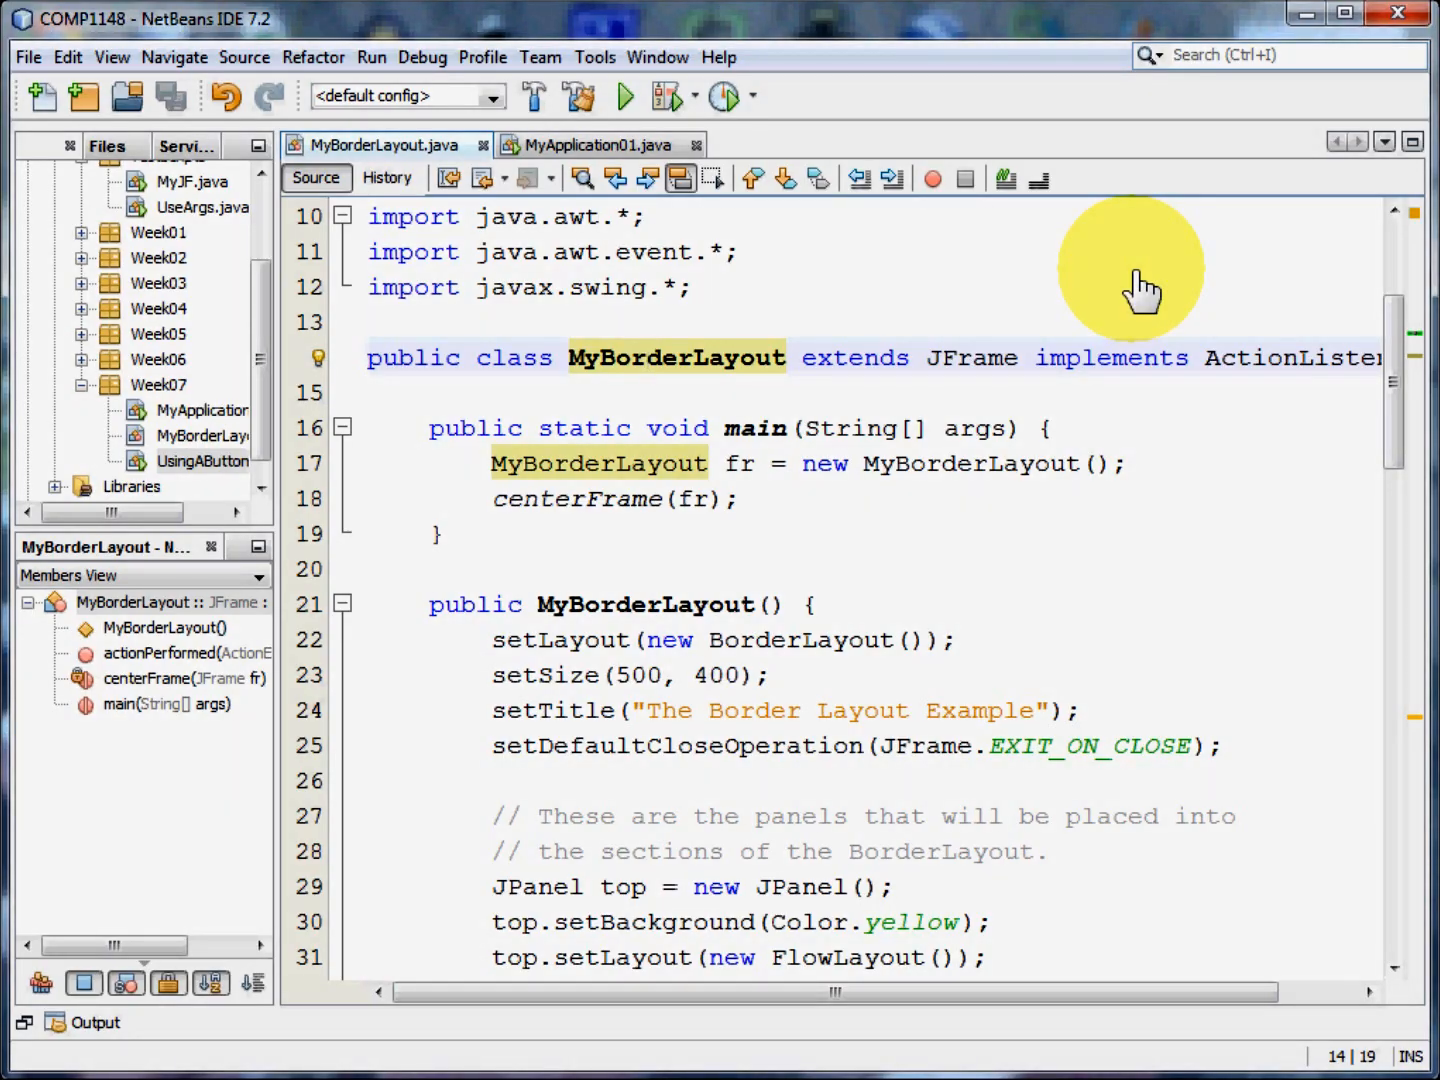
Run MyBorderLayout, view its North, West, Center, East and South panels, then close the window
{"action": "left_click", "coordinate": [648, 357]}
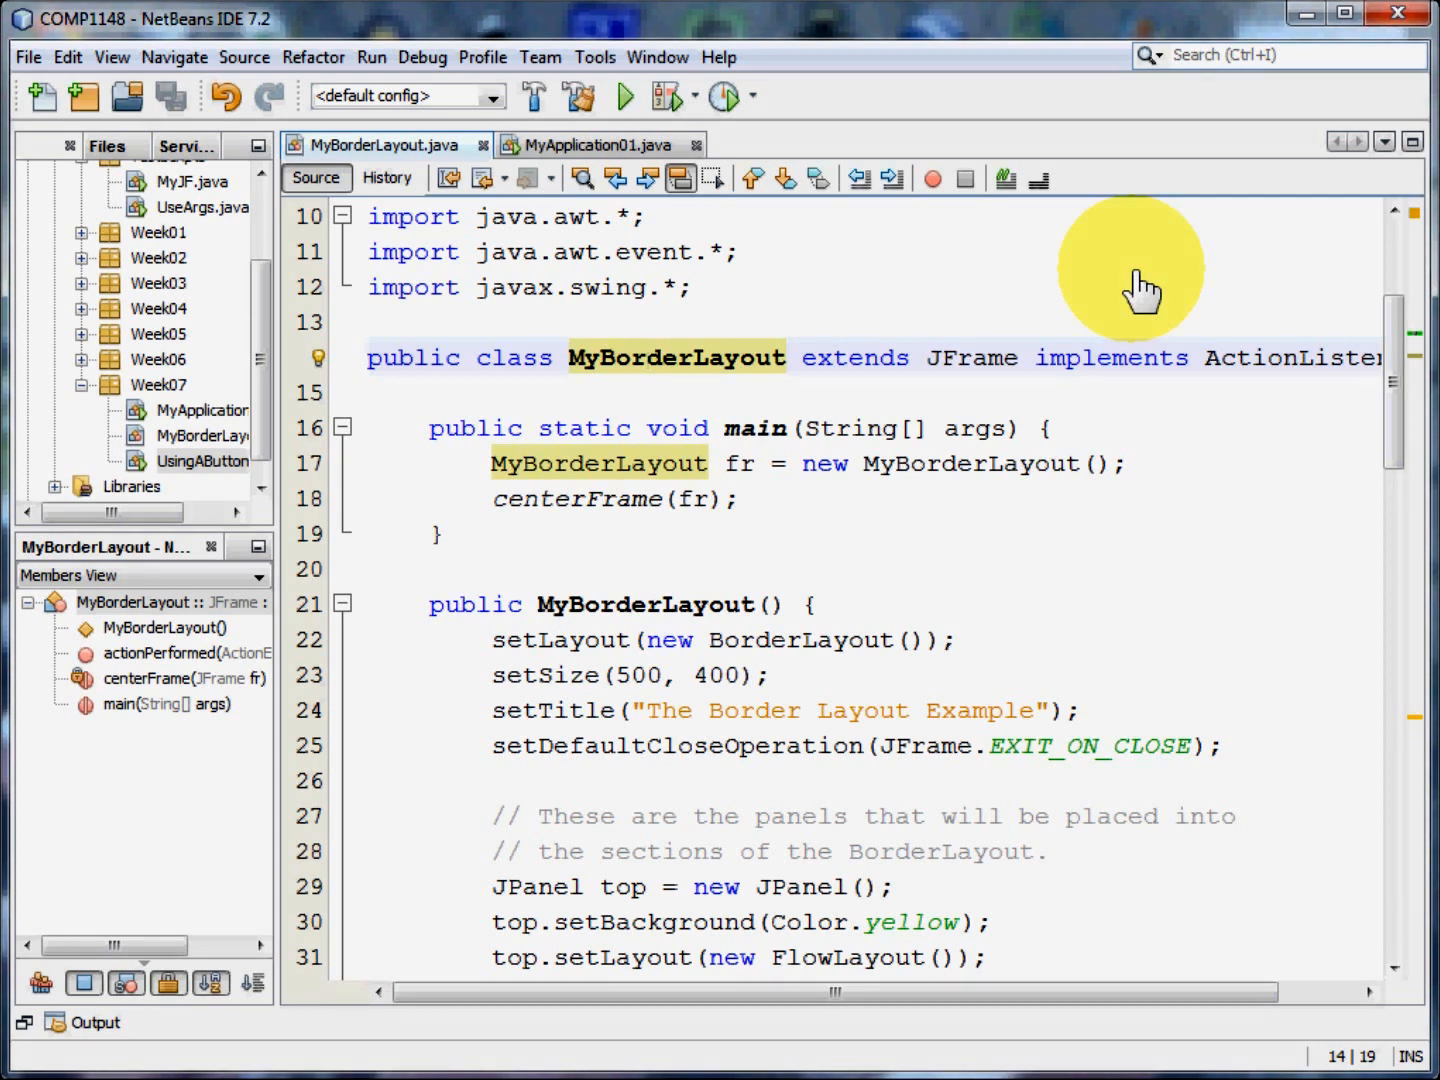
{"action": "left_click", "coordinate": [623, 96]}
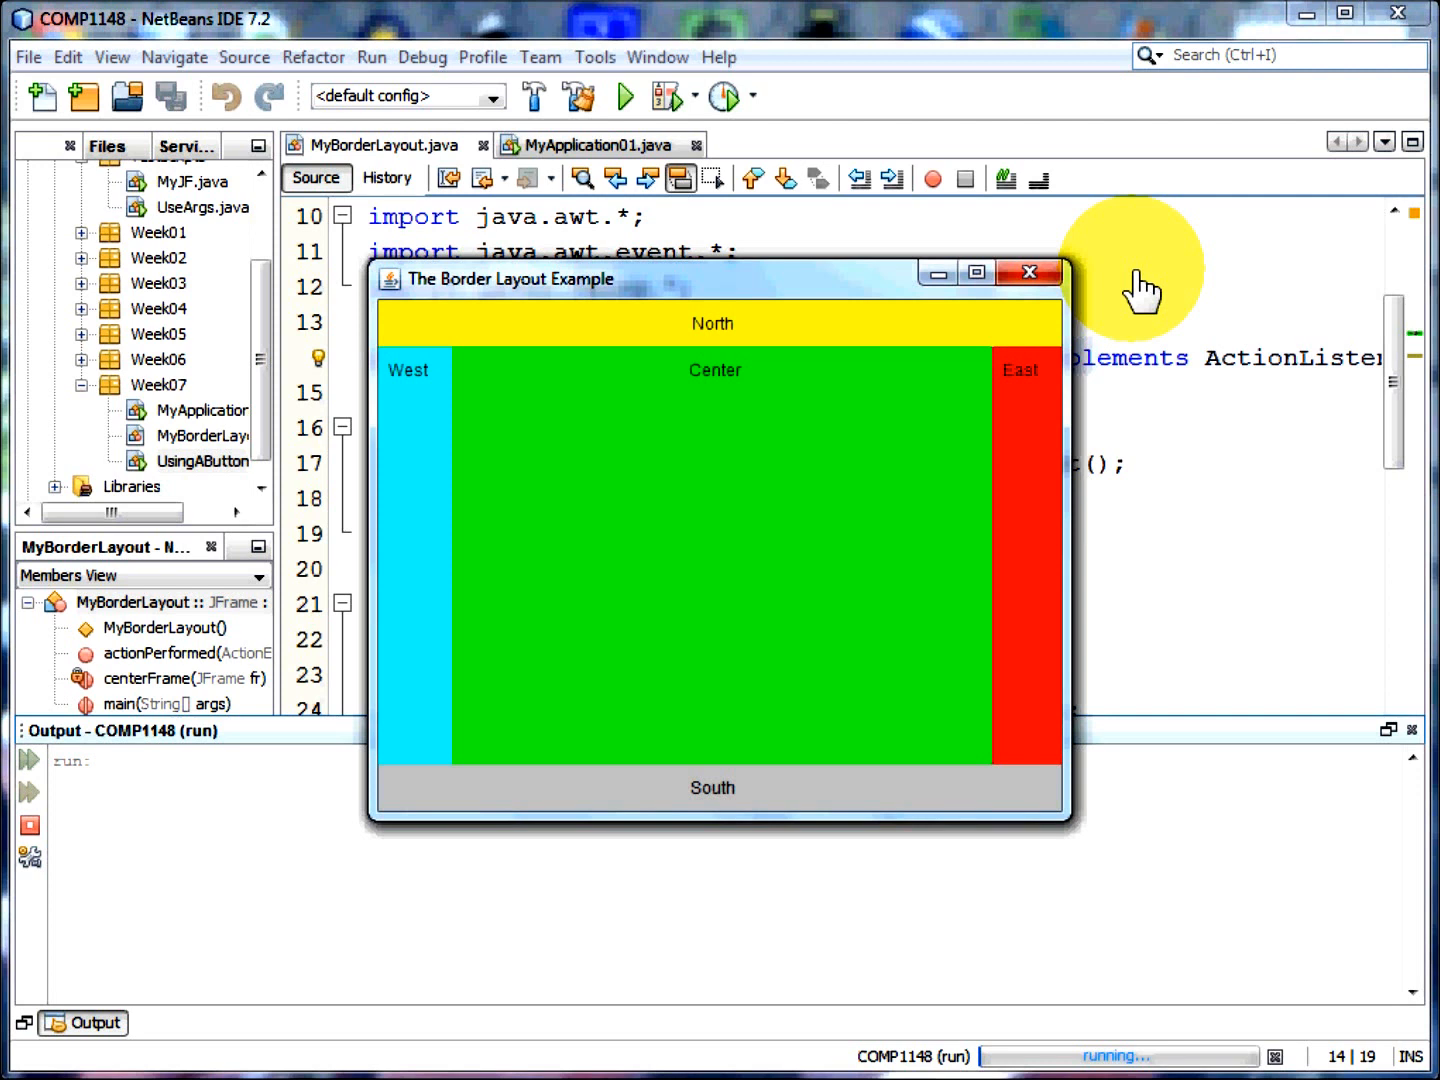
{"action": "mouse_move", "coordinate": [1070, 455]}
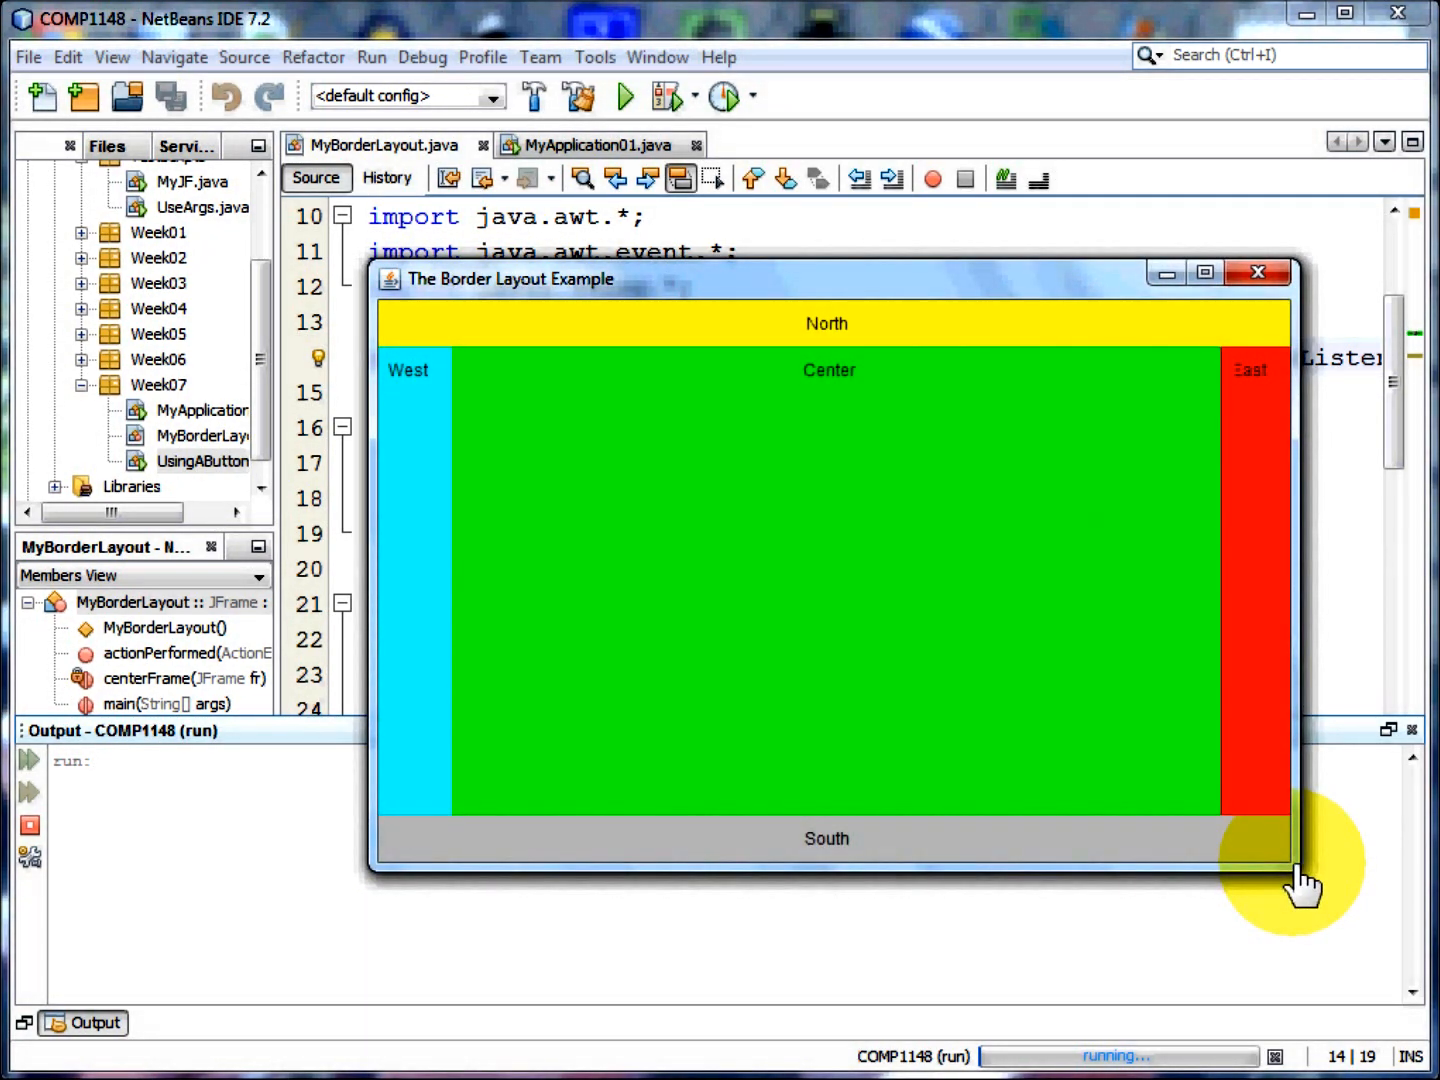
{"action": "mouse_move", "coordinate": [858, 535]}
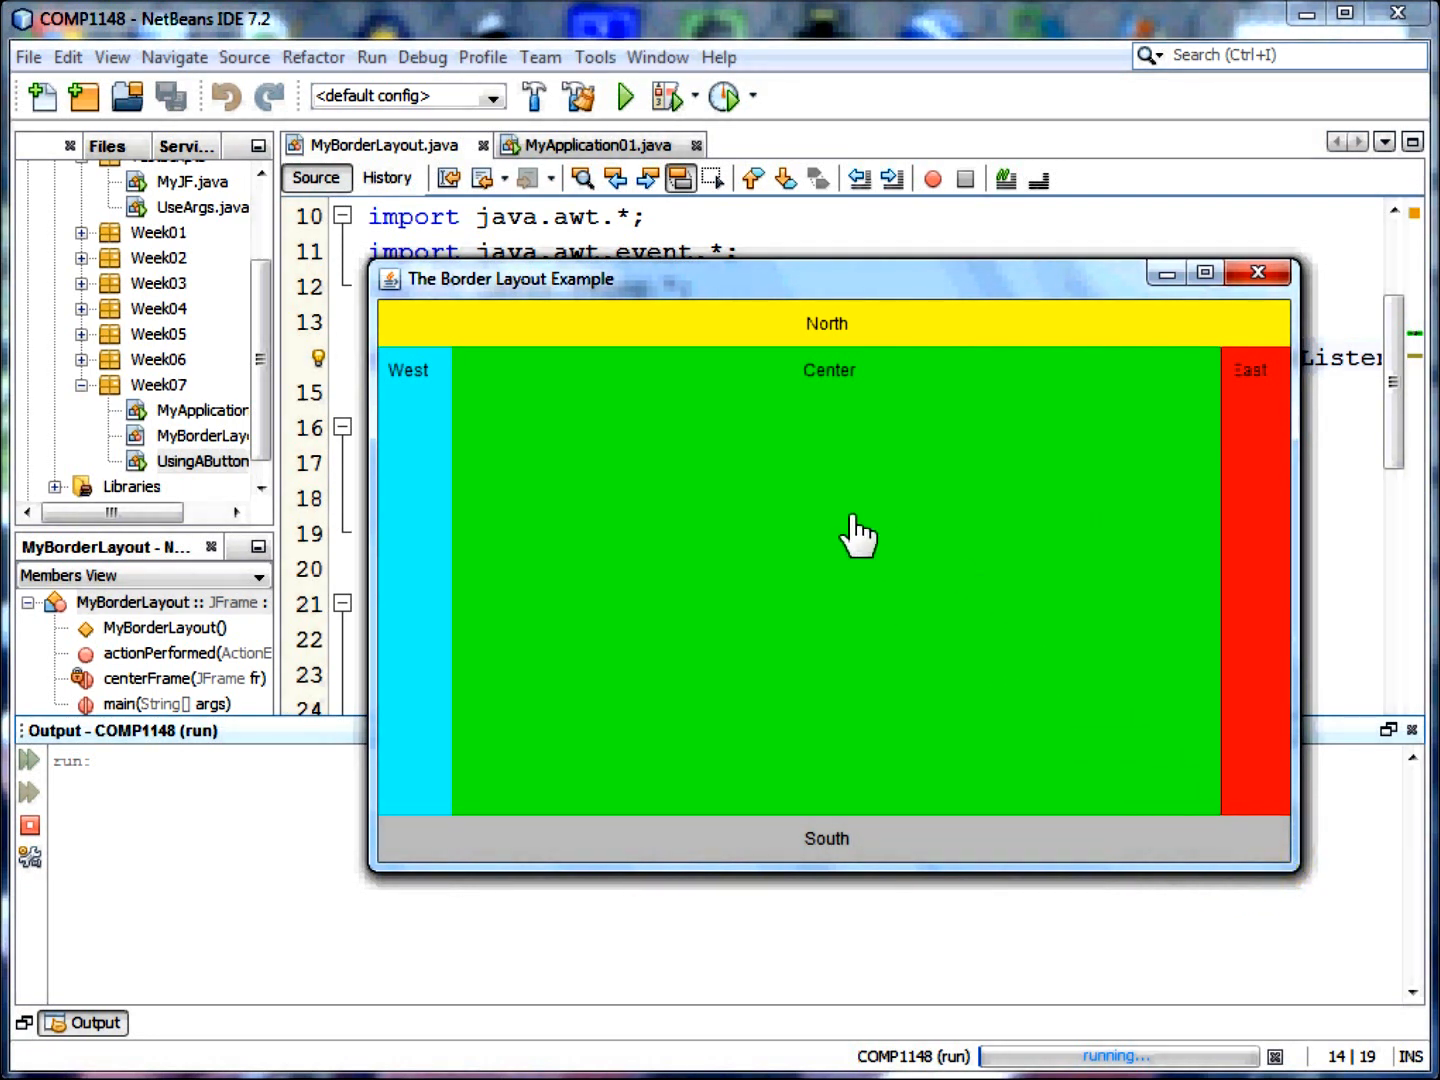
{"action": "mouse_move", "coordinate": [845, 570]}
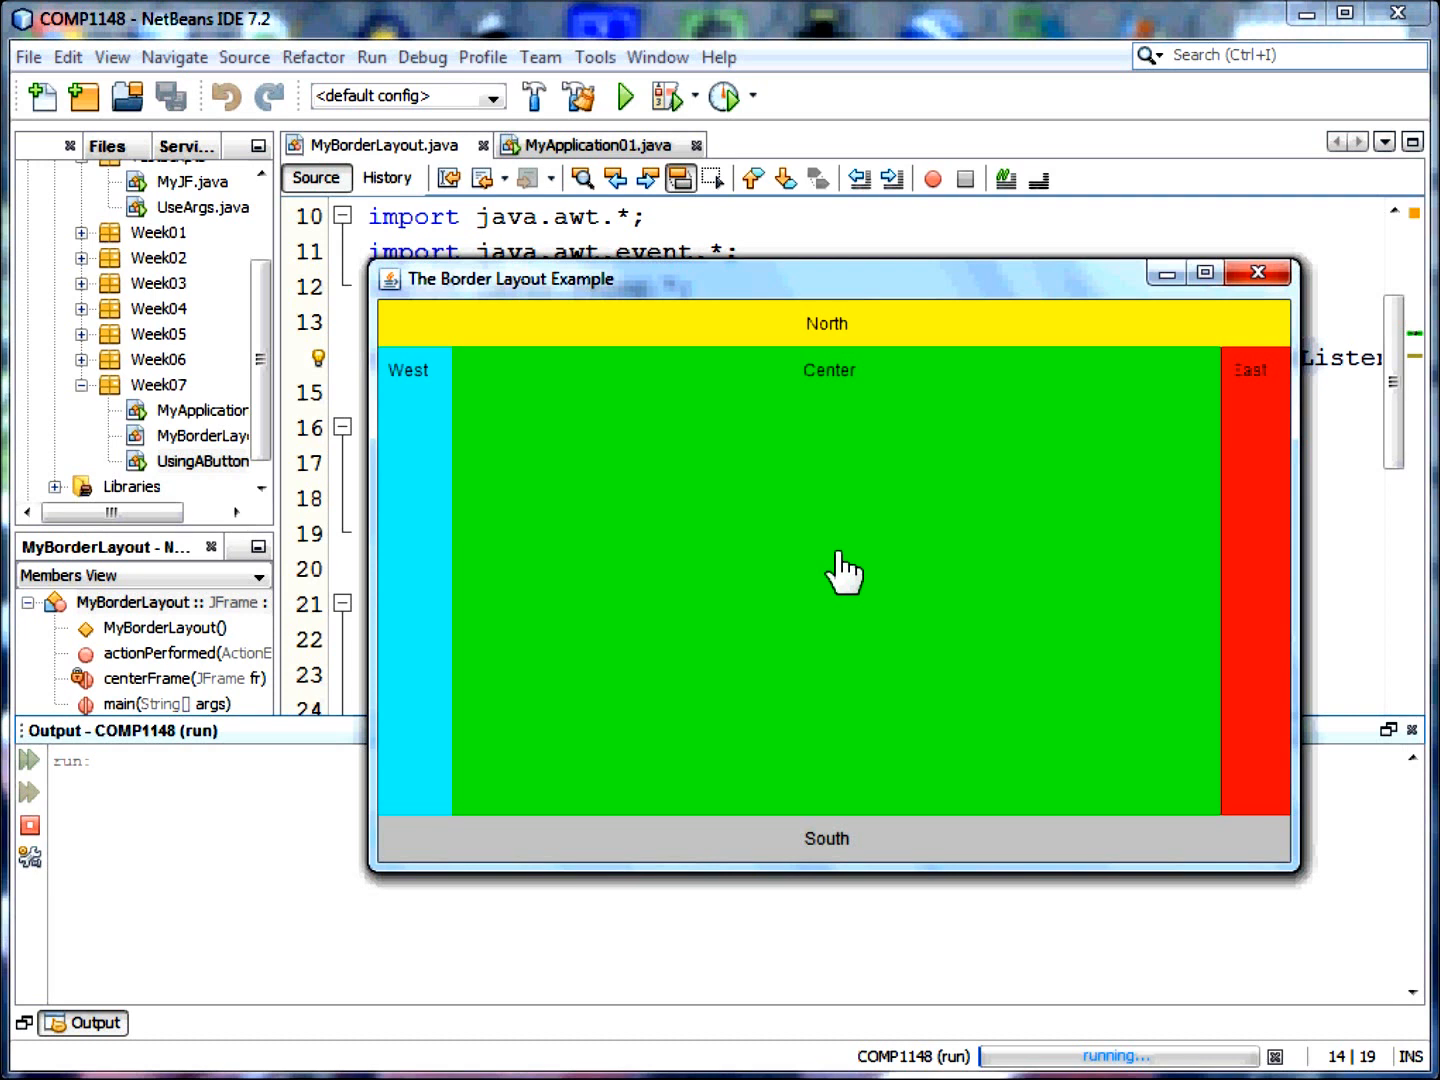
{"action": "mouse_move", "coordinate": [918, 500]}
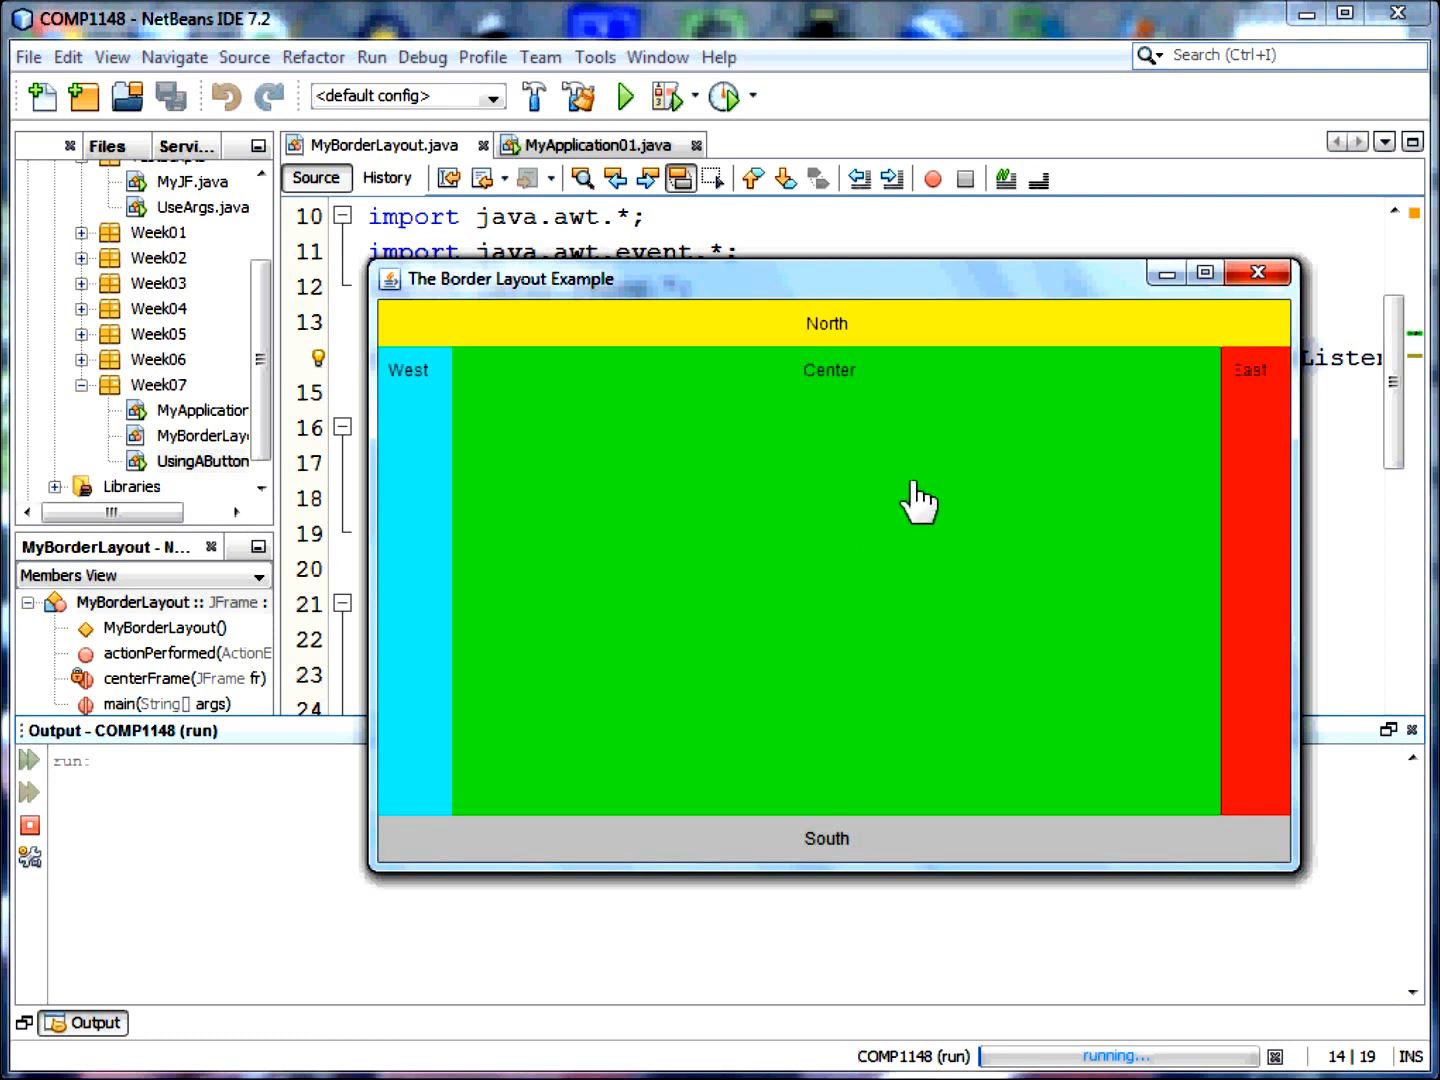
{"action": "mouse_move", "coordinate": [1065, 412]}
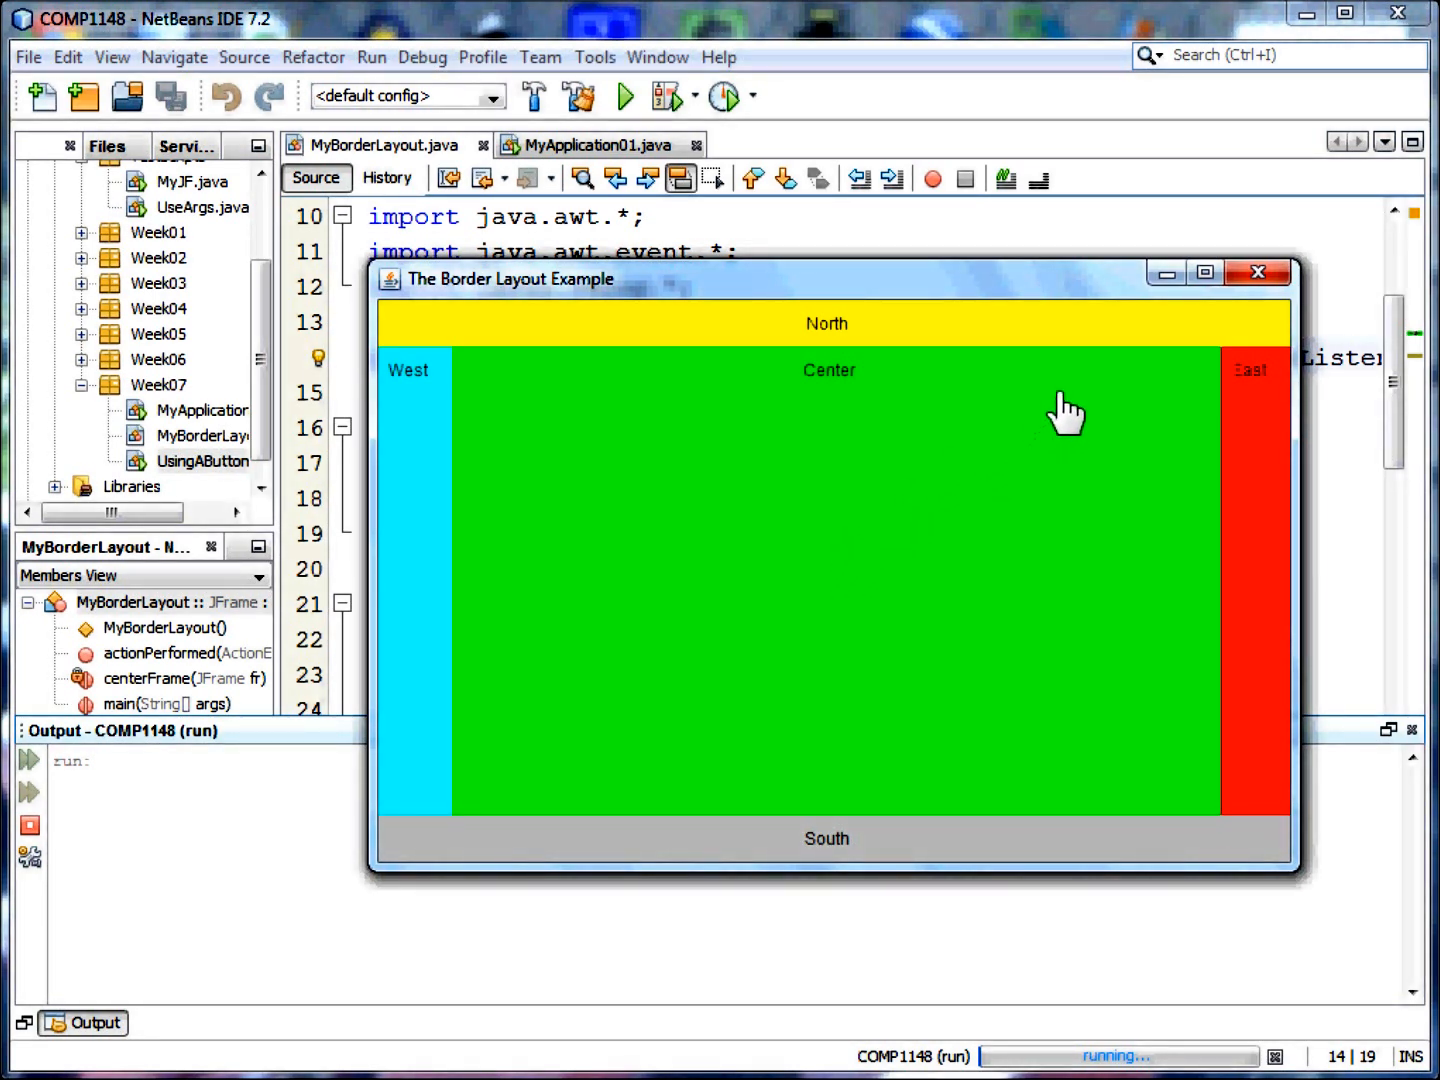
{"action": "mouse_move", "coordinate": [1258, 273]}
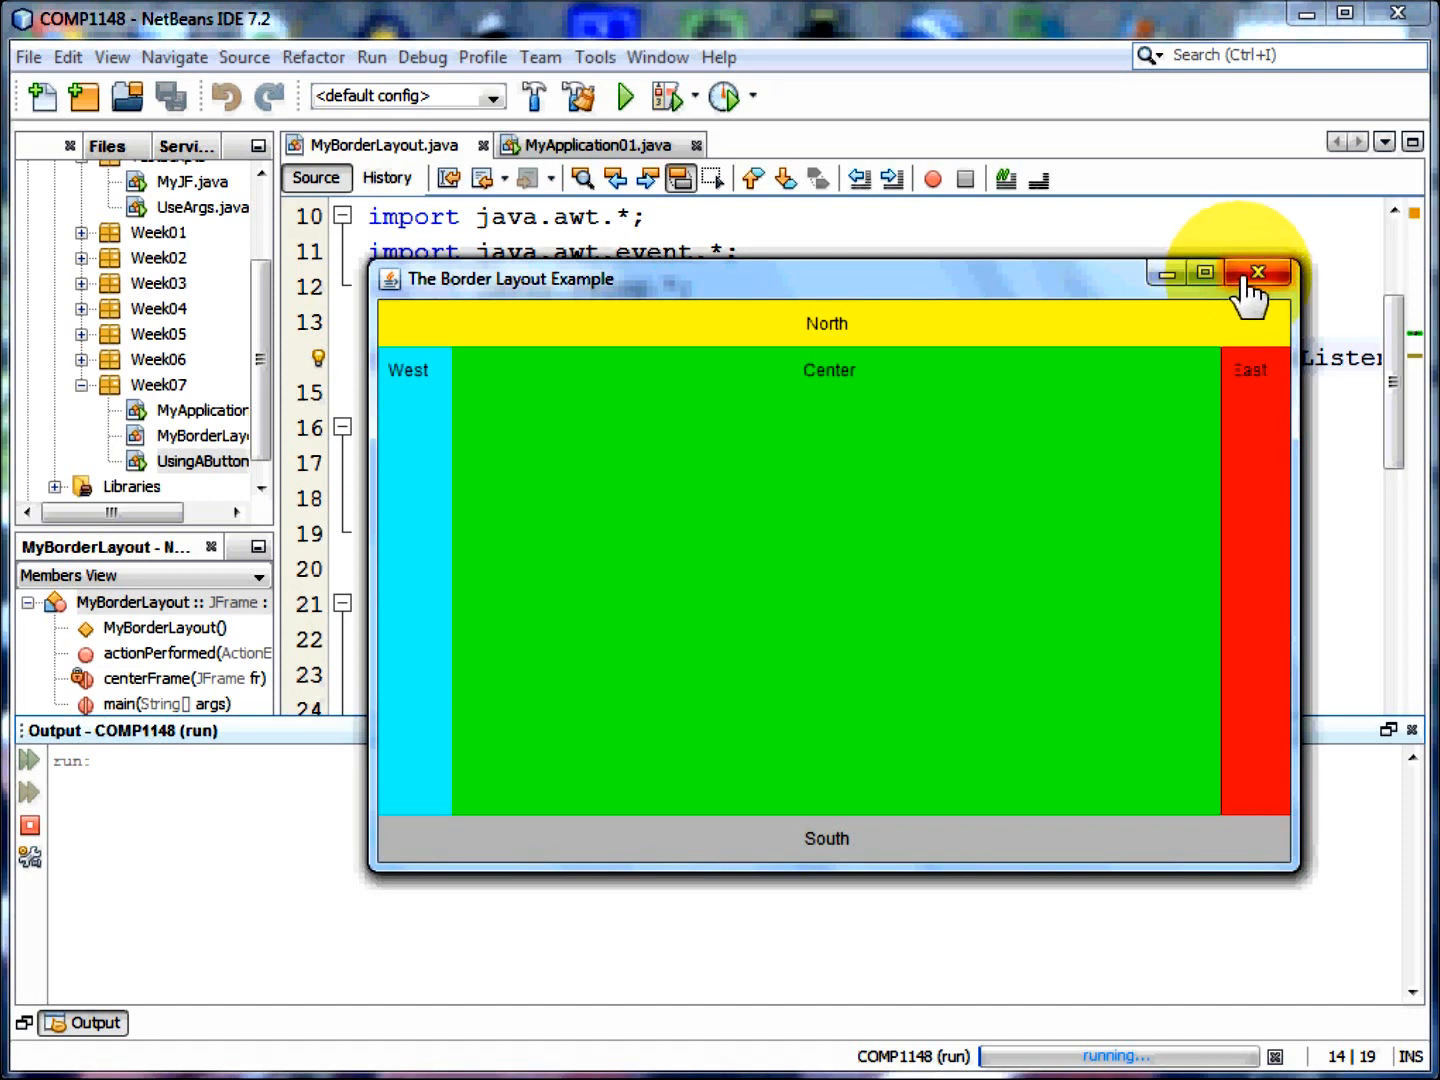
{"action": "left_click", "coordinate": [1257, 272]}
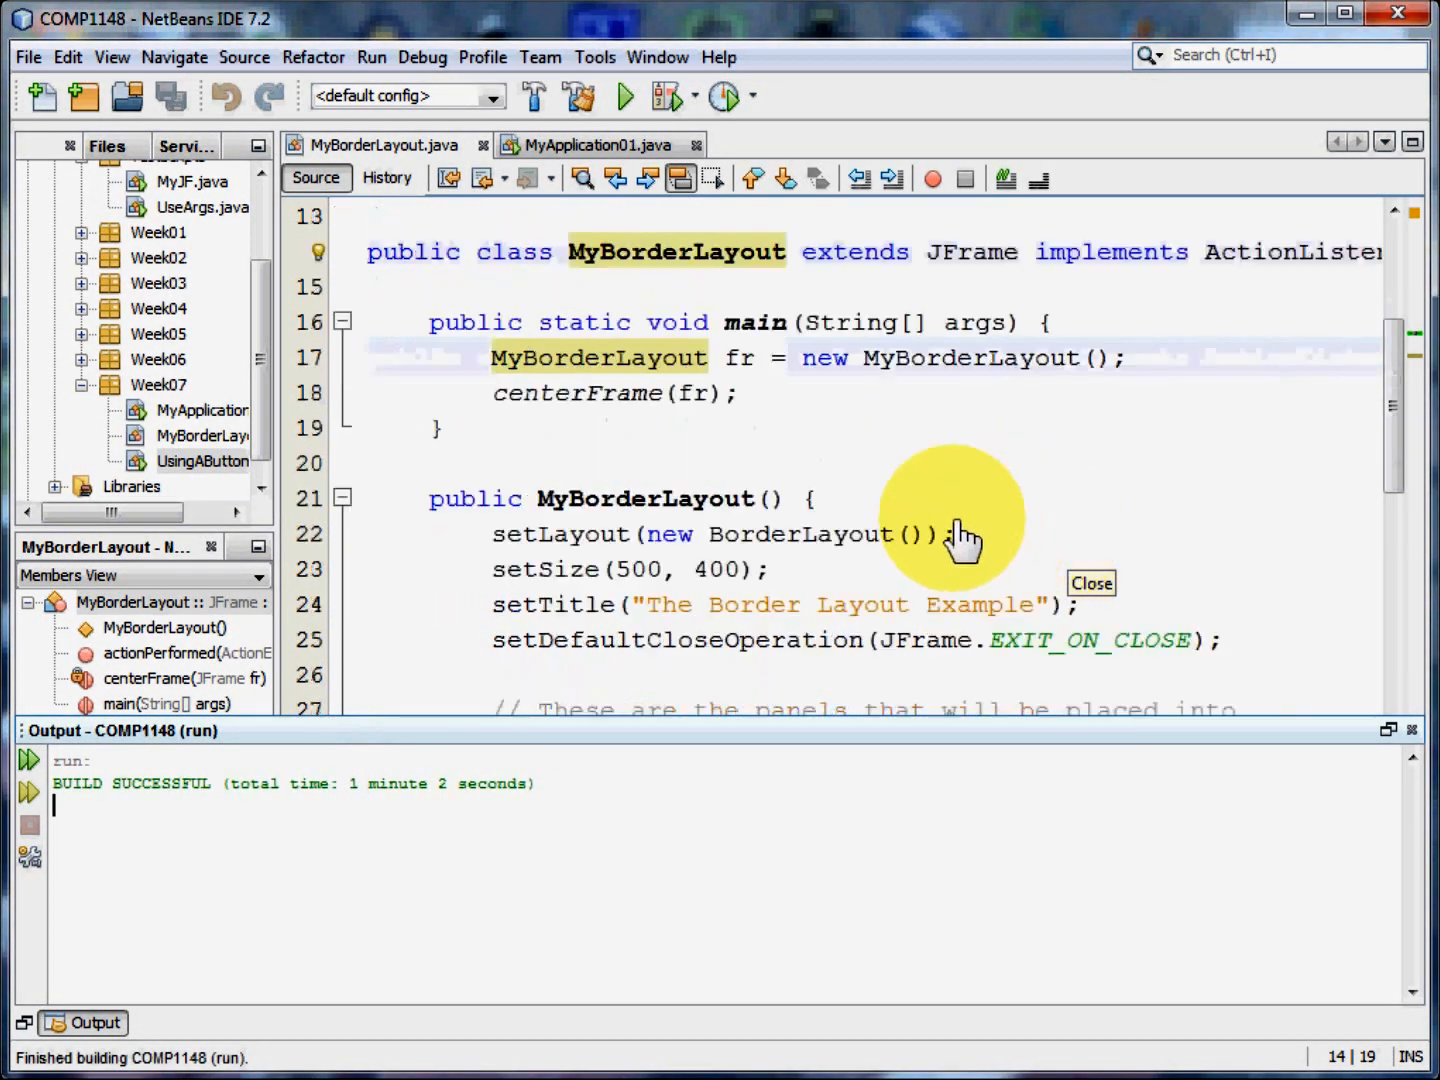
{"action": "scroll", "scroll_direction": "down", "scroll_amount": 3}
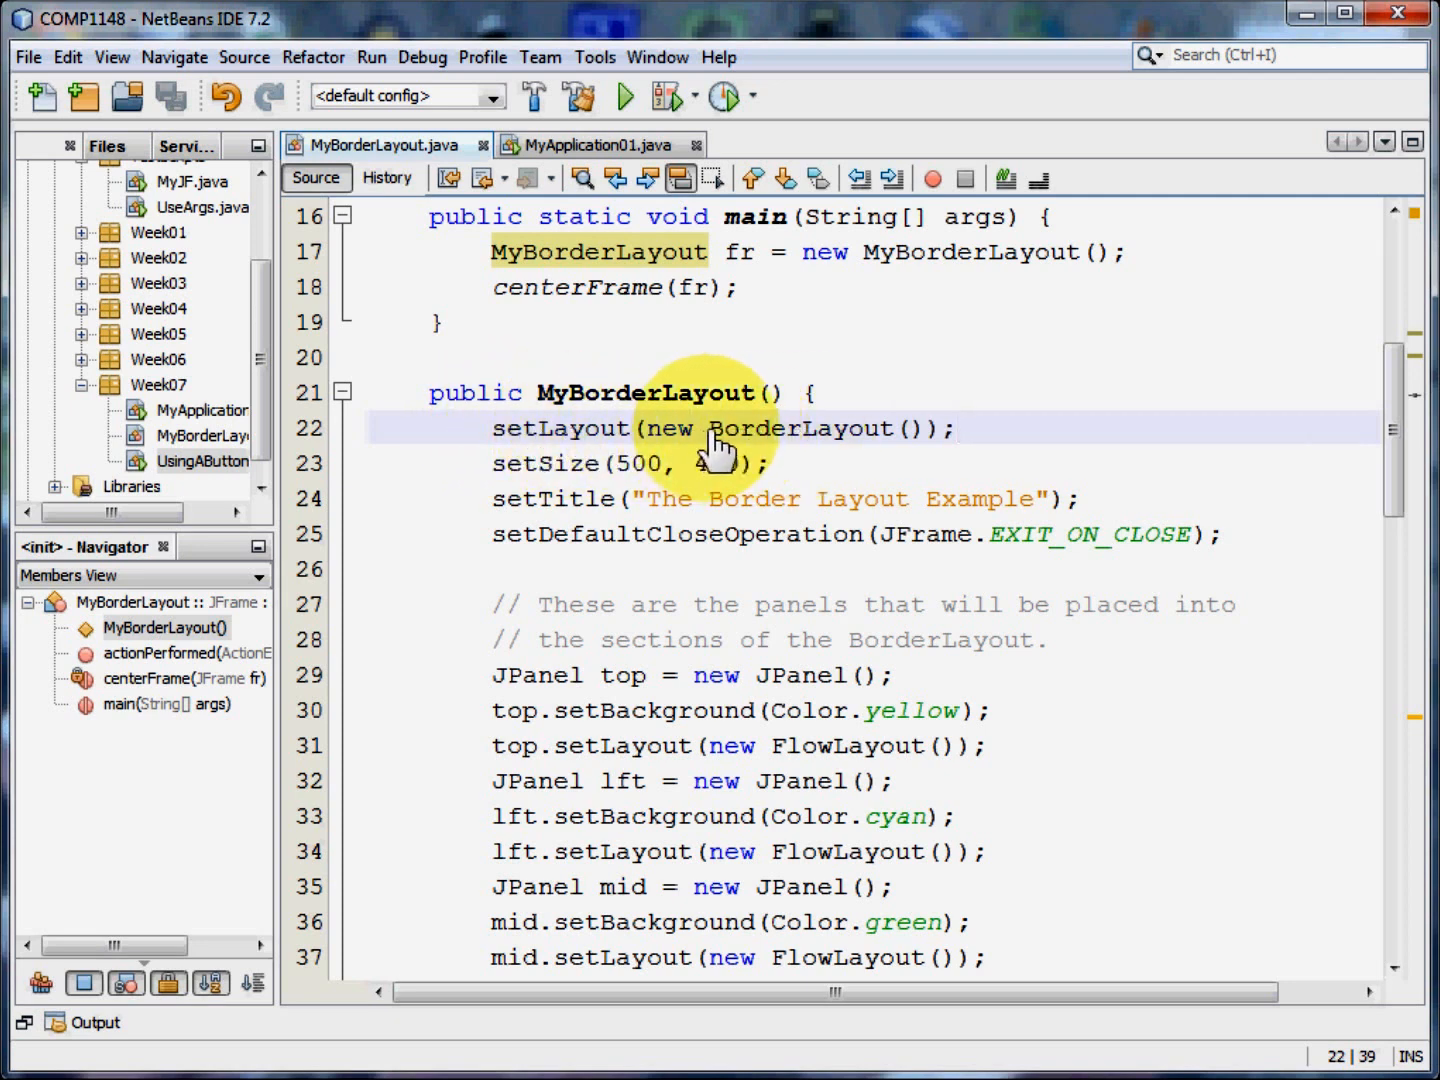
{"action": "double_click", "coordinate": [797, 428]}
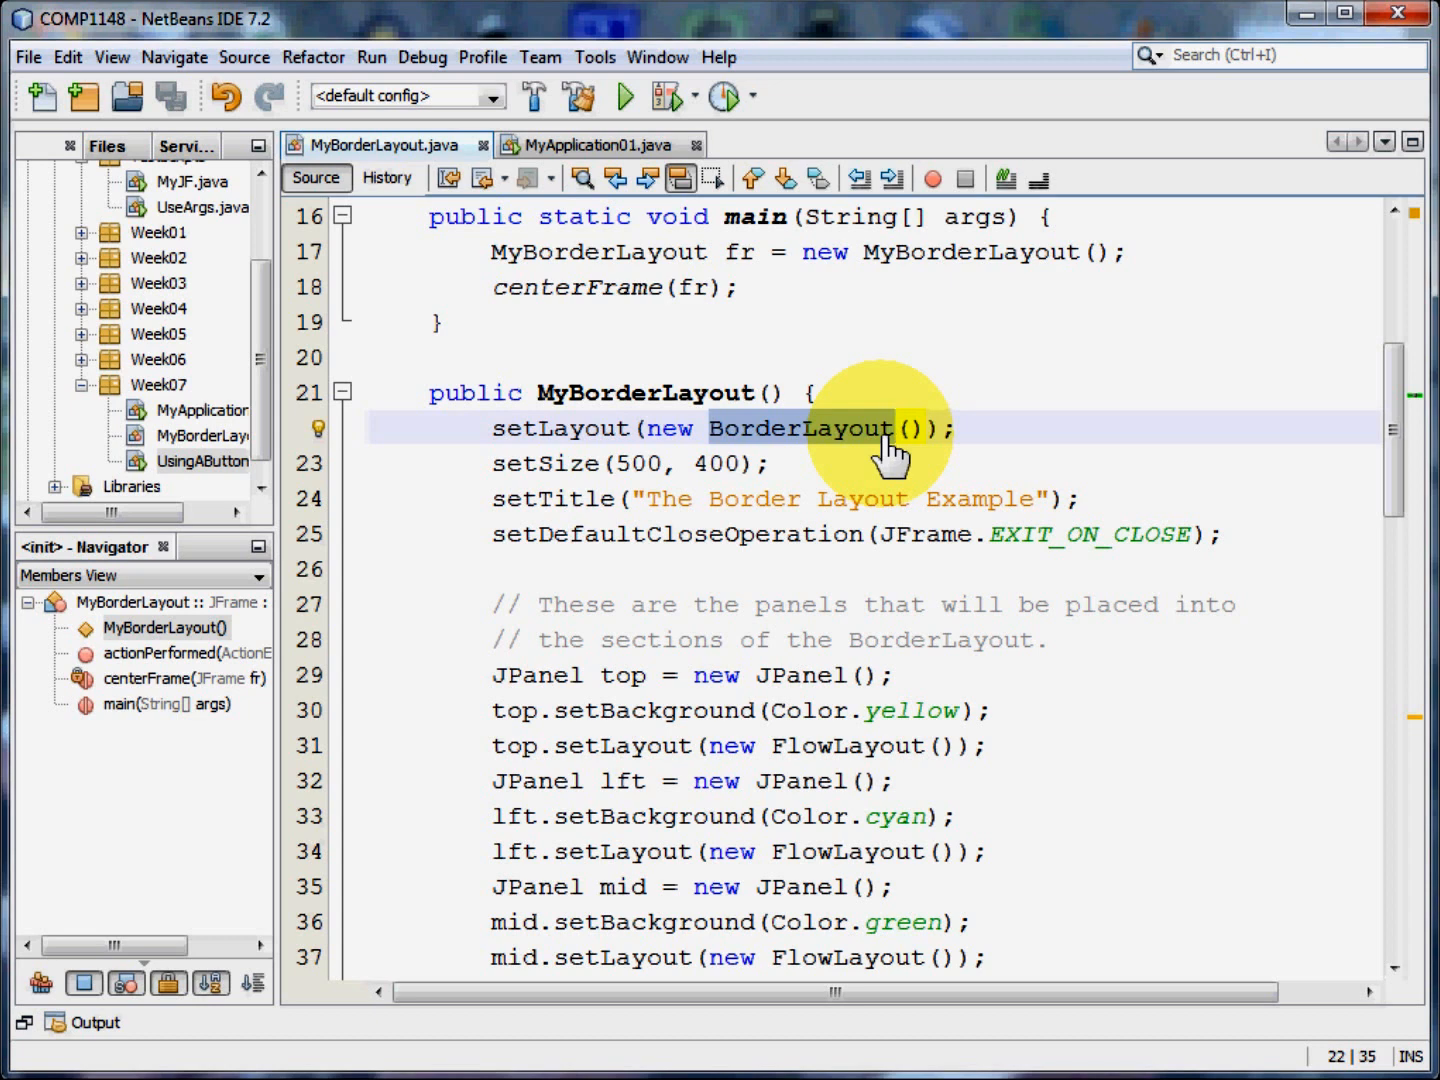
{"action": "left_click", "coordinate": [895, 428]}
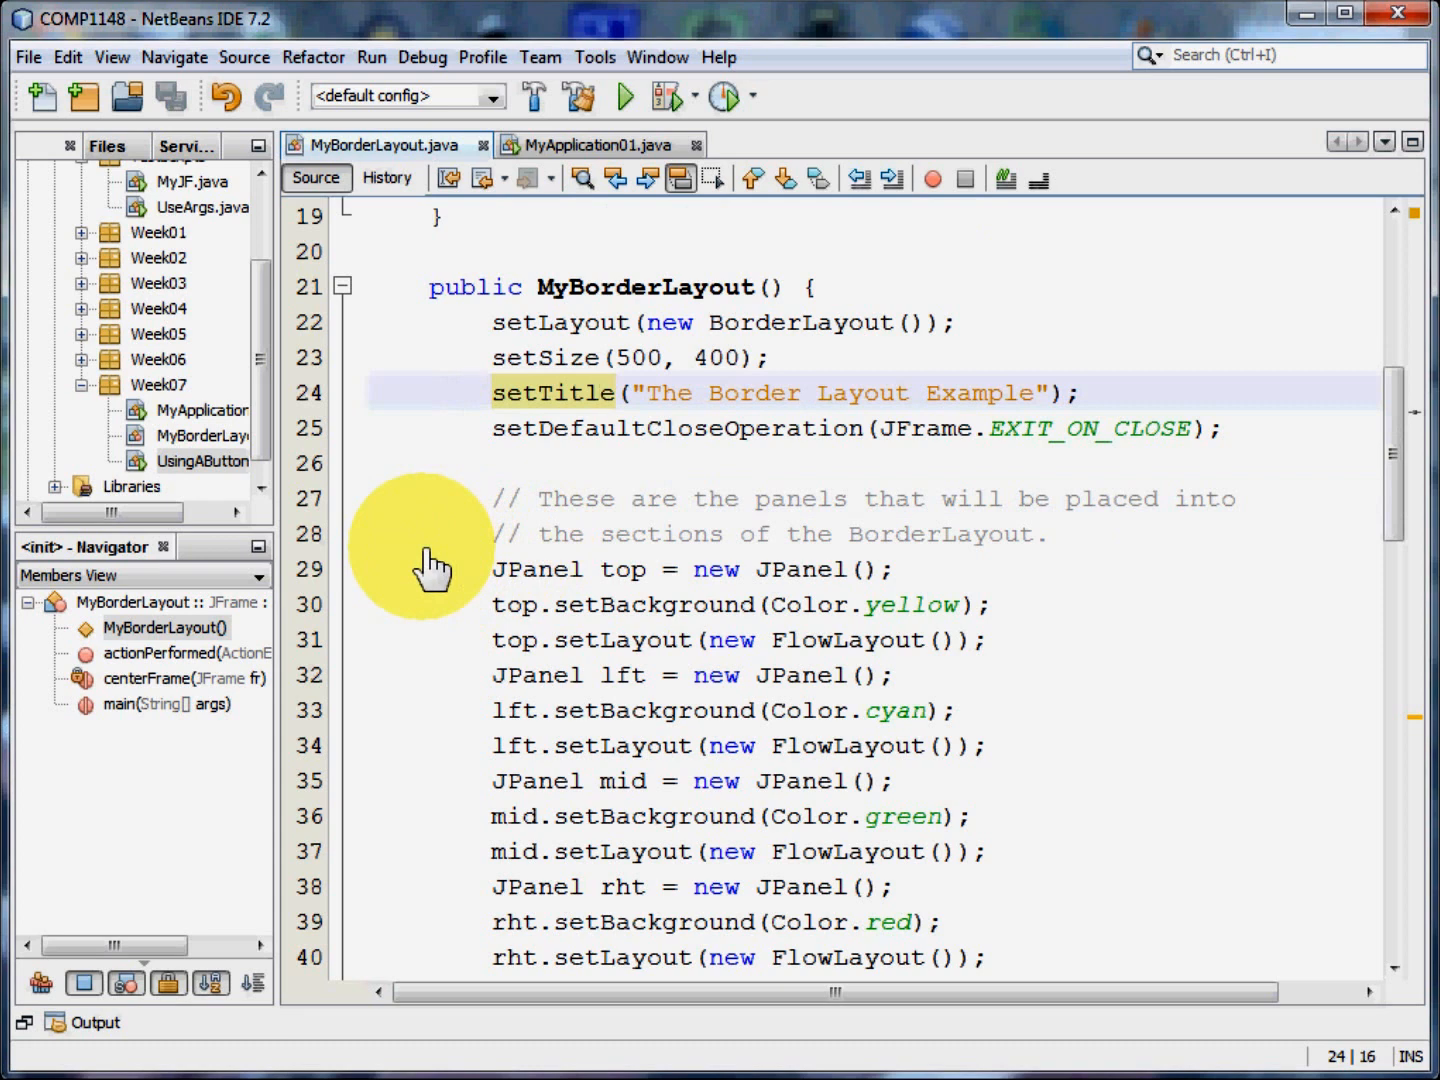
{"action": "left_click", "coordinate": [605, 392]}
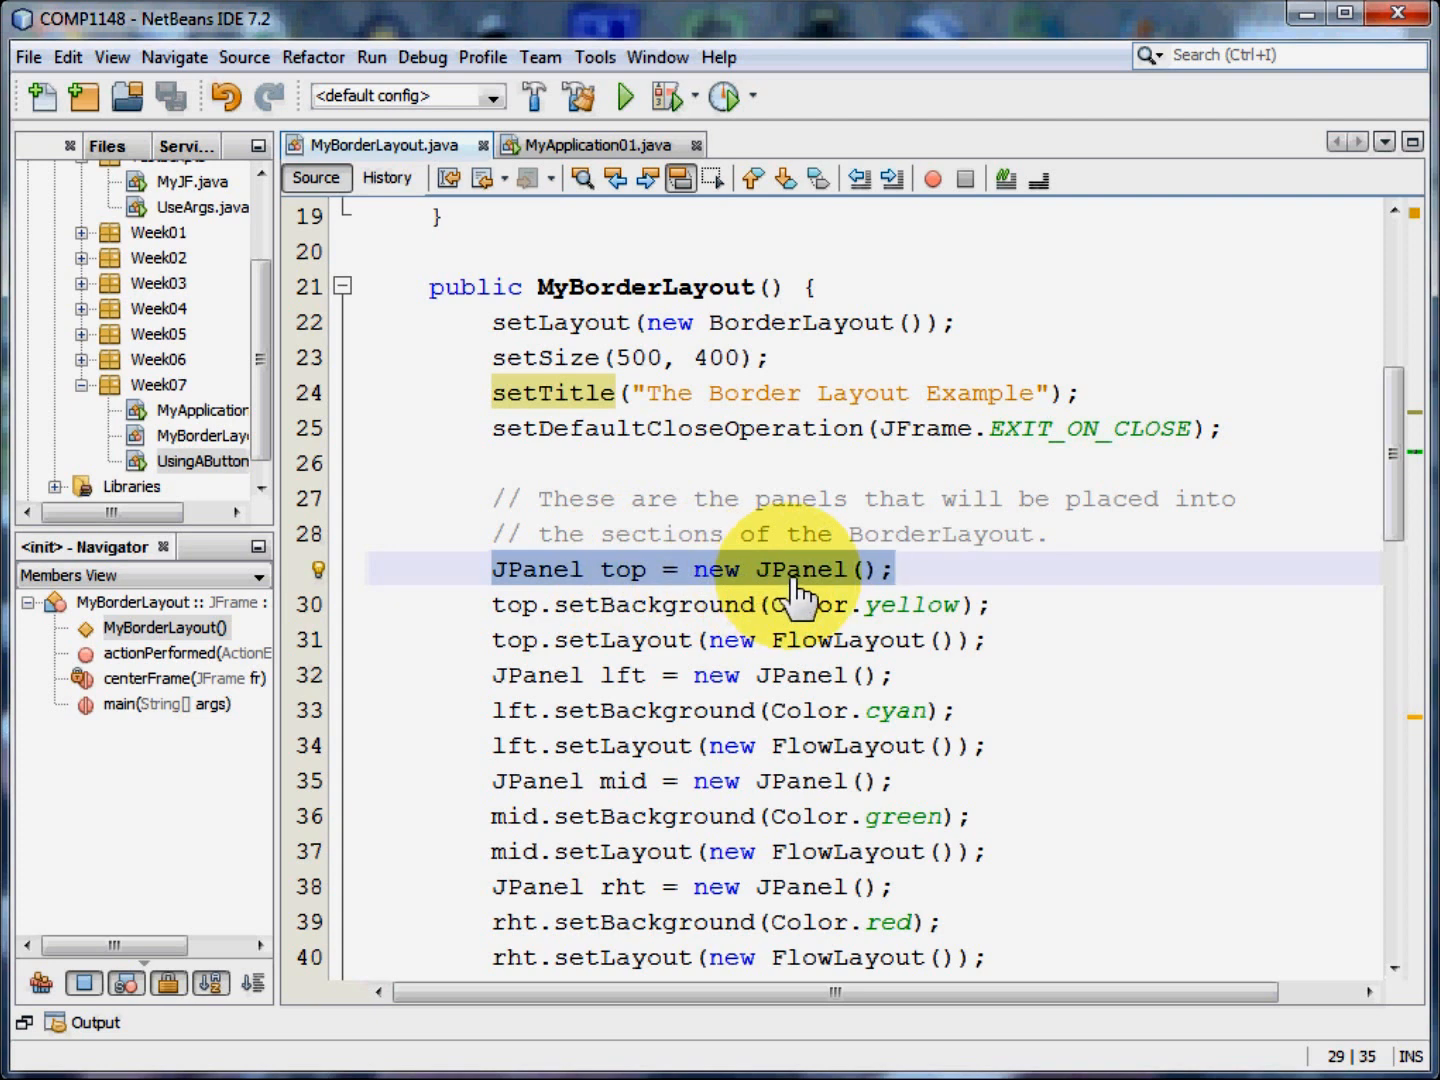
{"action": "left_click", "coordinate": [897, 569]}
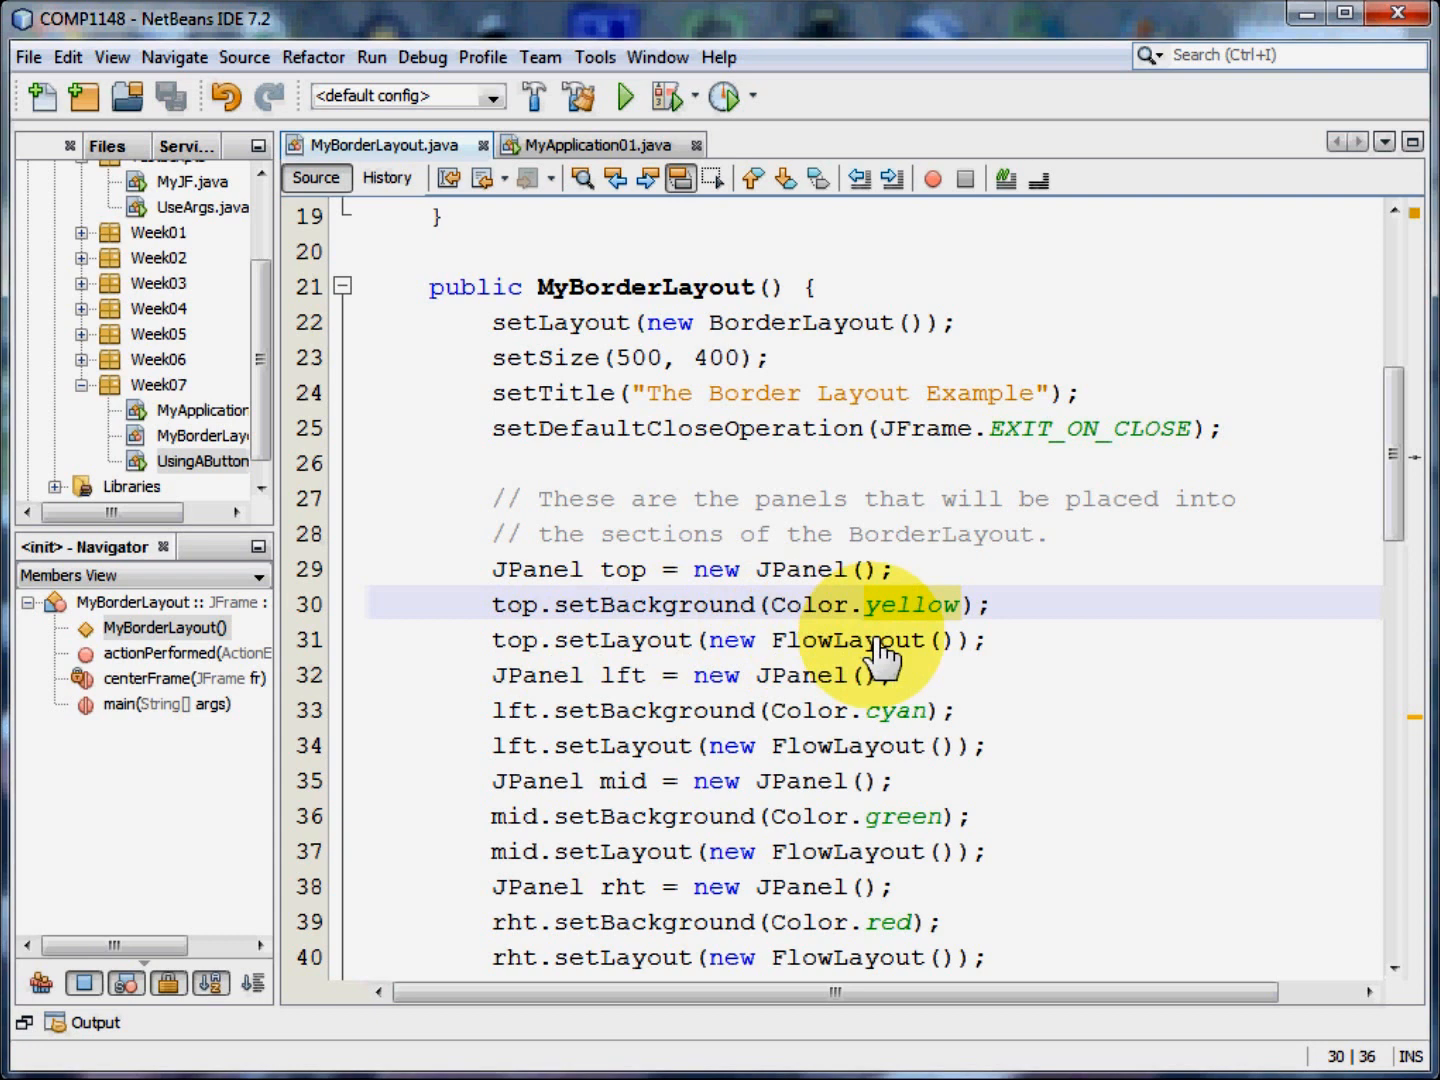
{"action": "left_click", "coordinate": [912, 604]}
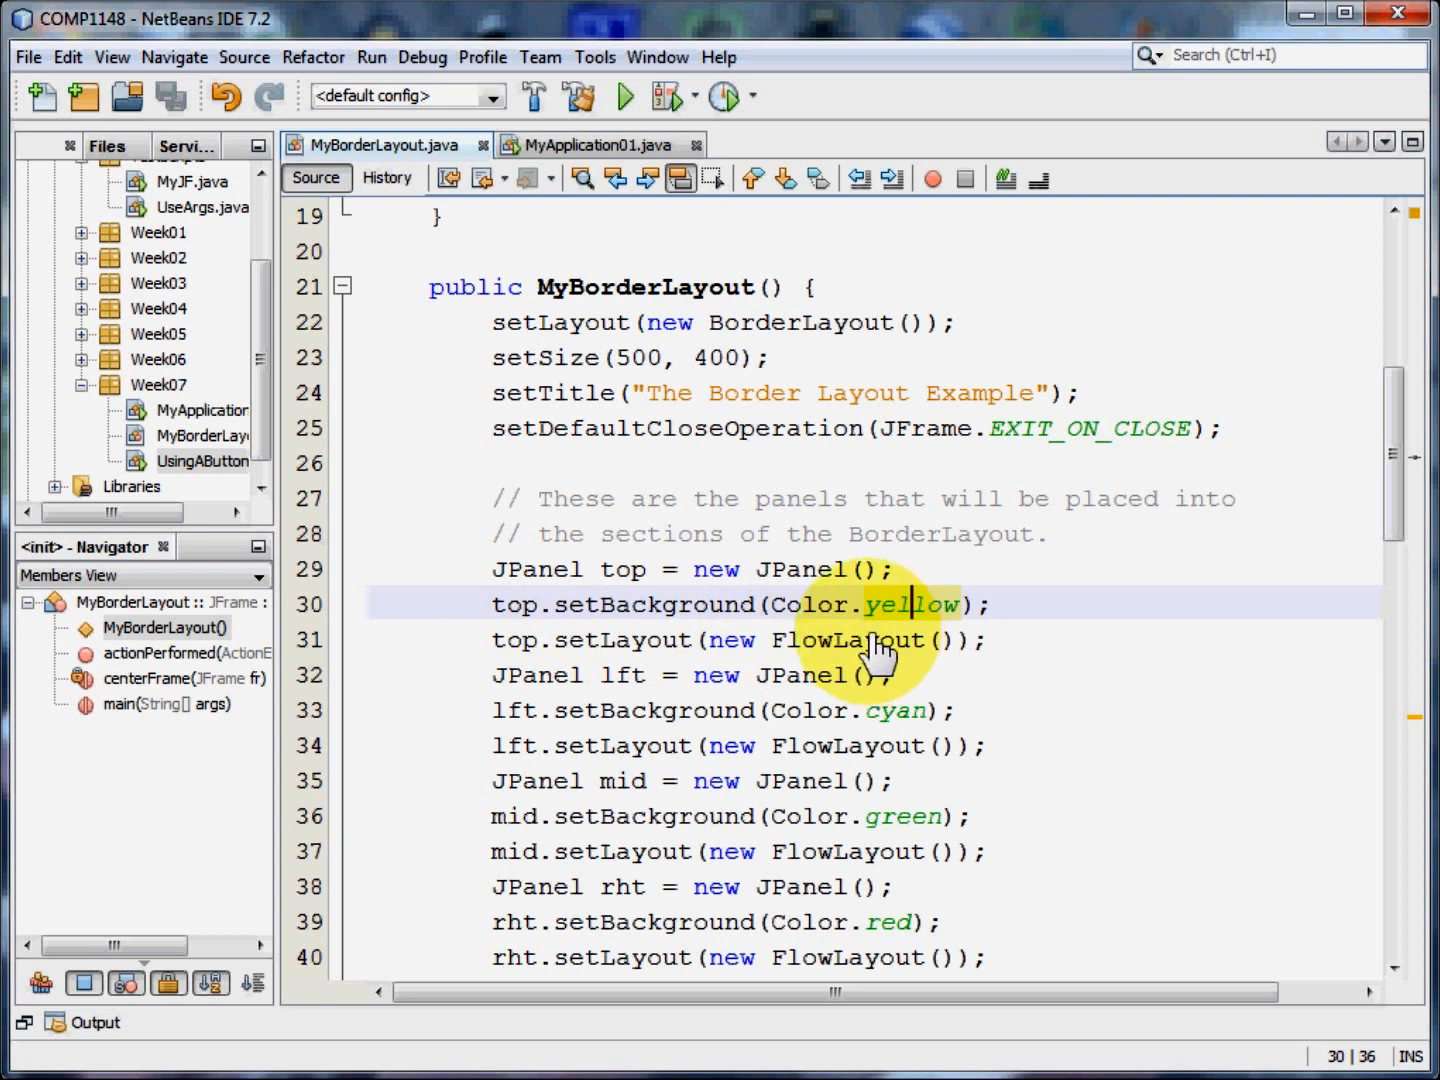
{"action": "double_click", "coordinate": [845, 639]}
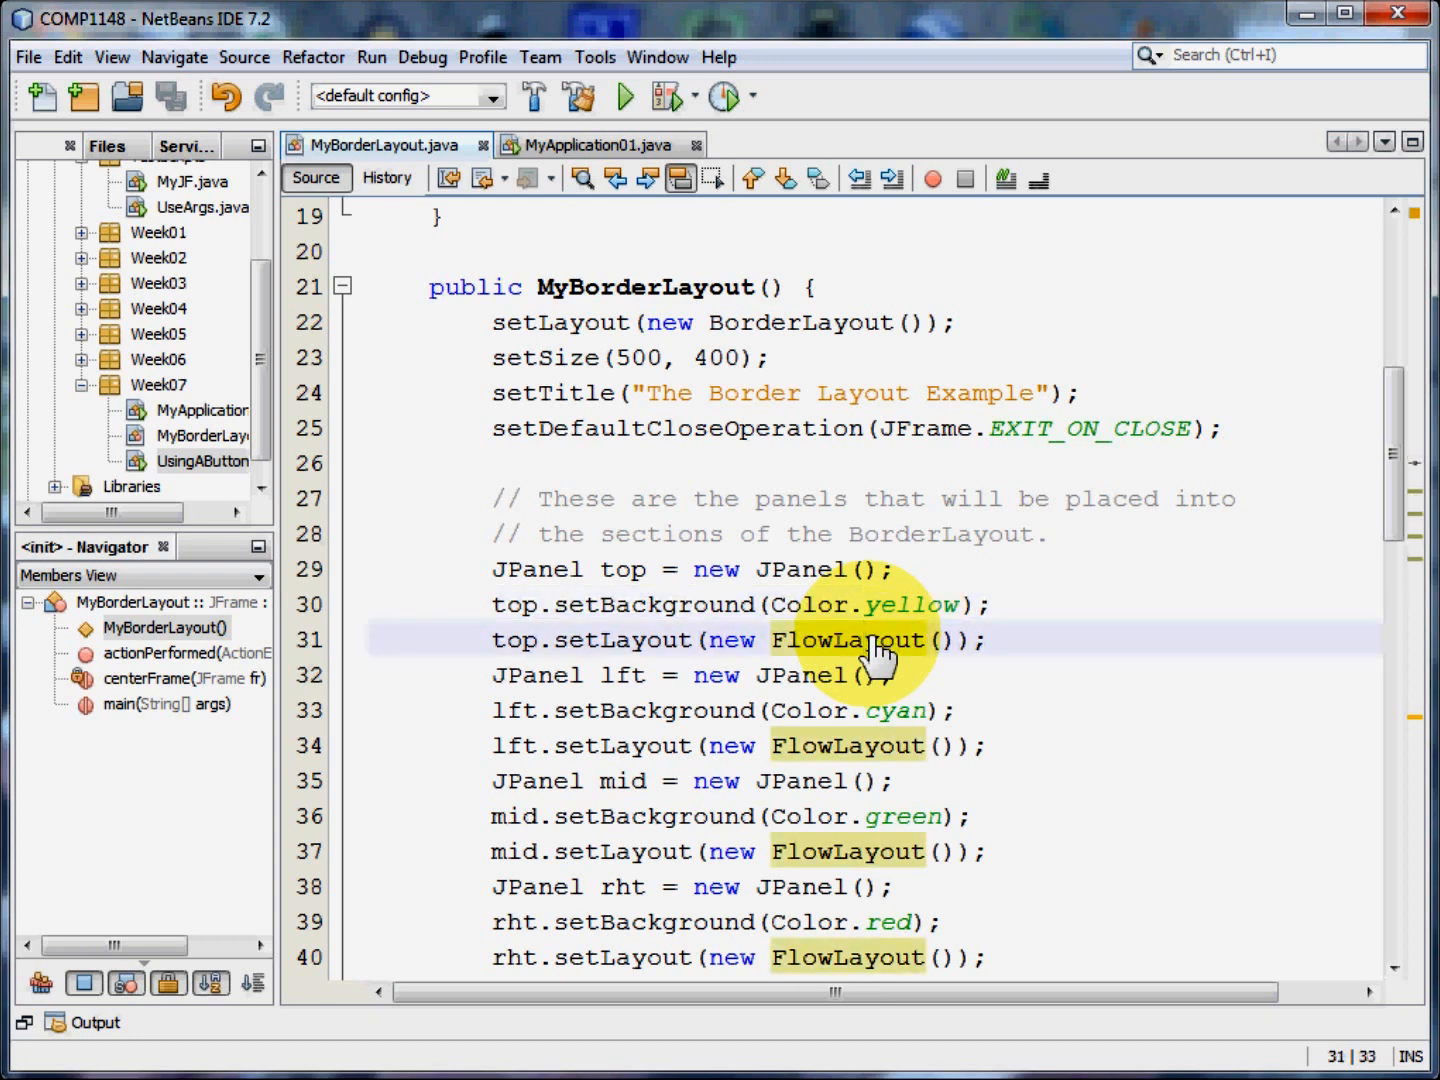
{"action": "mouse_move", "coordinate": [615, 680]}
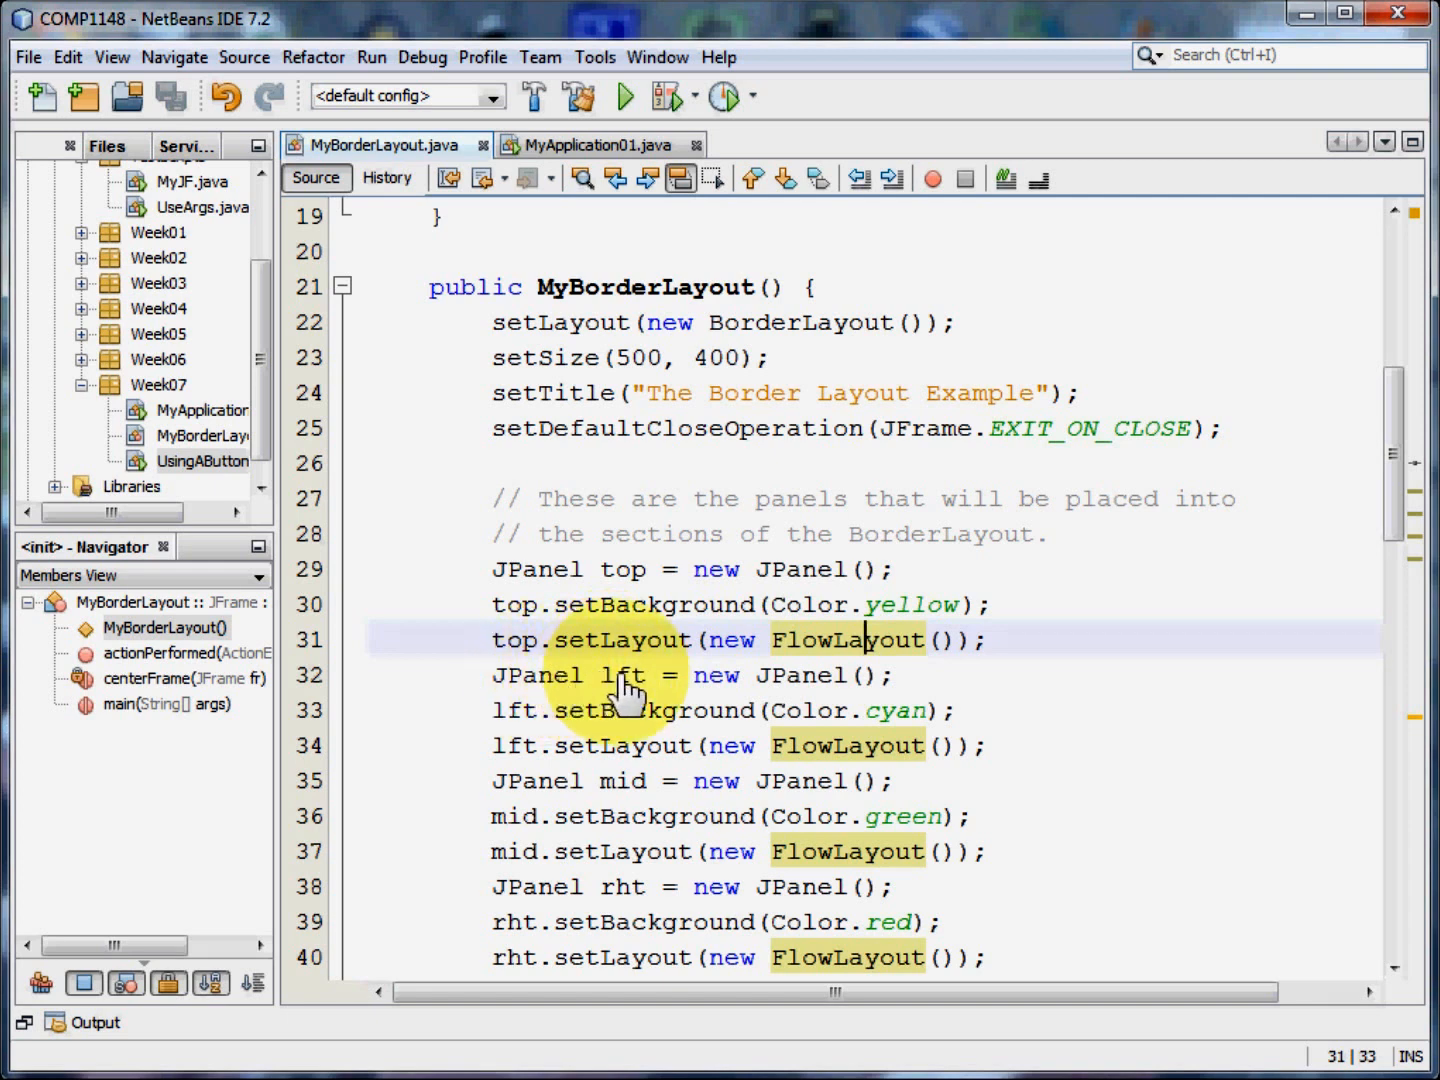
{"action": "mouse_move", "coordinate": [630, 790]}
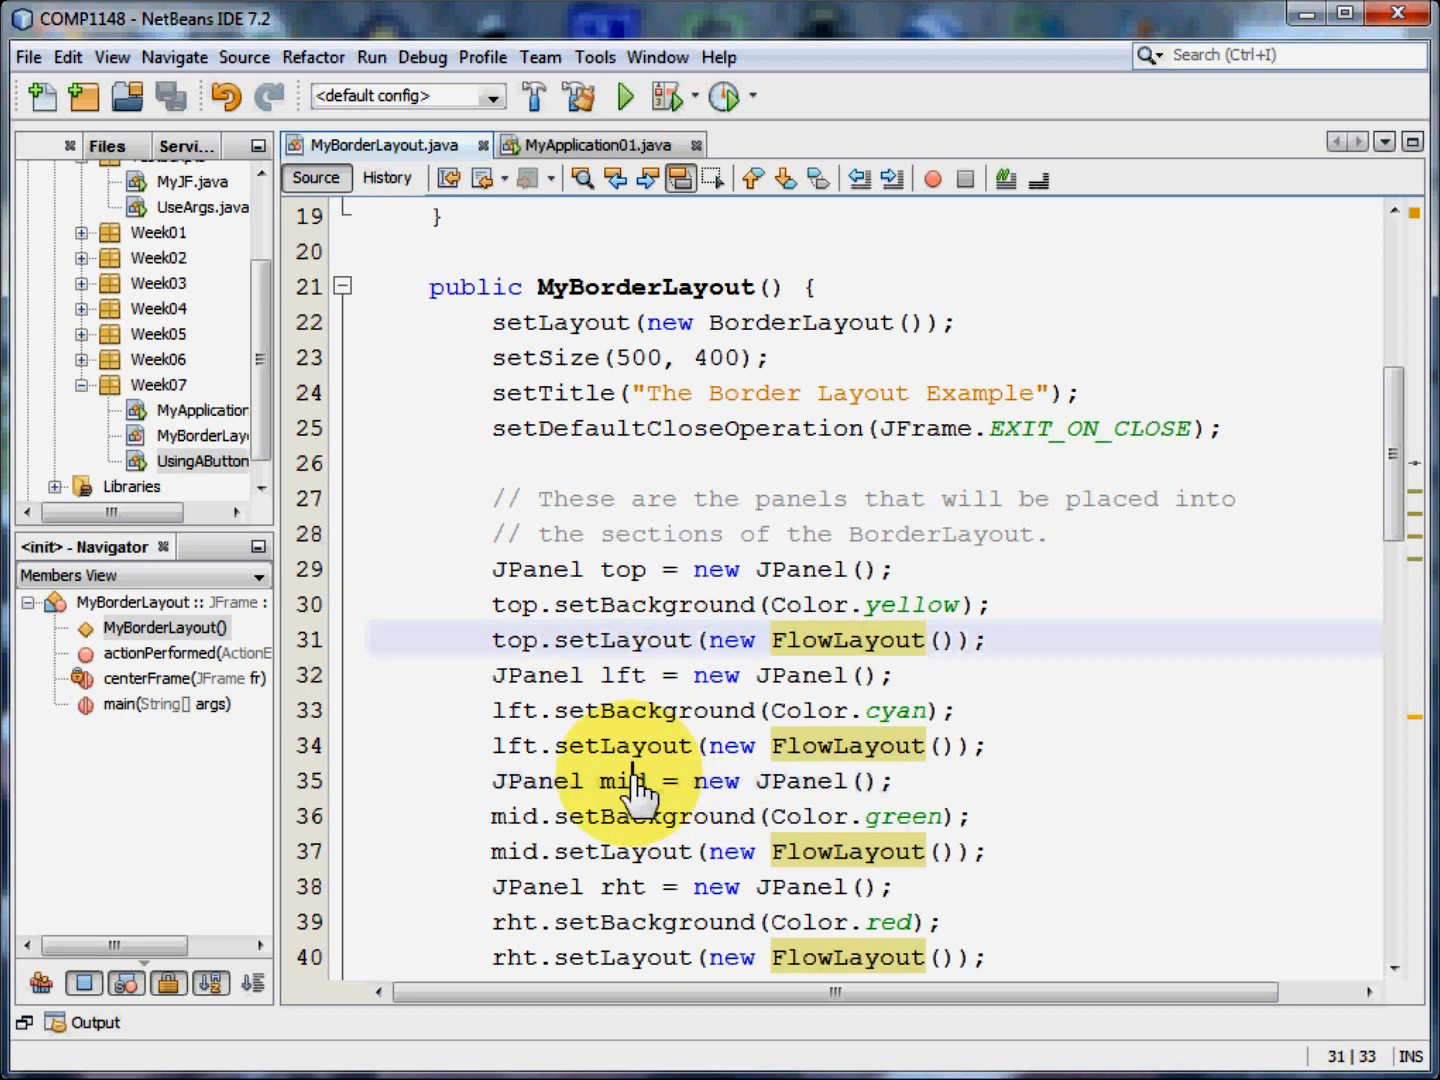
{"action": "left_click", "coordinate": [625, 781]}
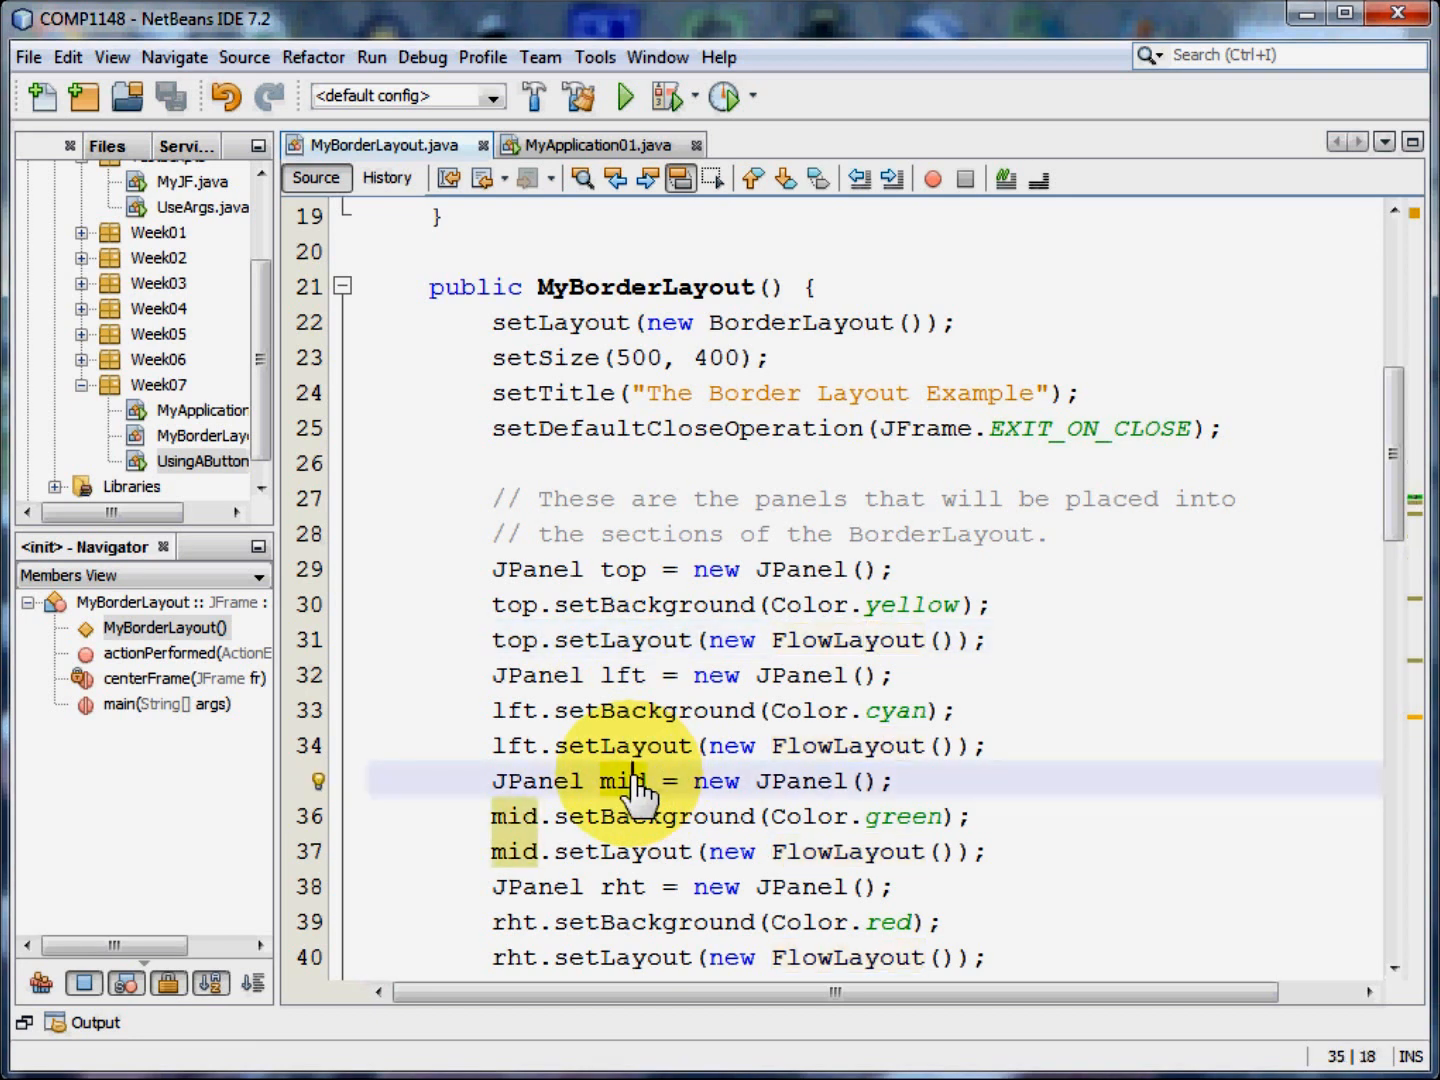
{"action": "scroll", "scroll_direction": "down", "scroll_amount": 3}
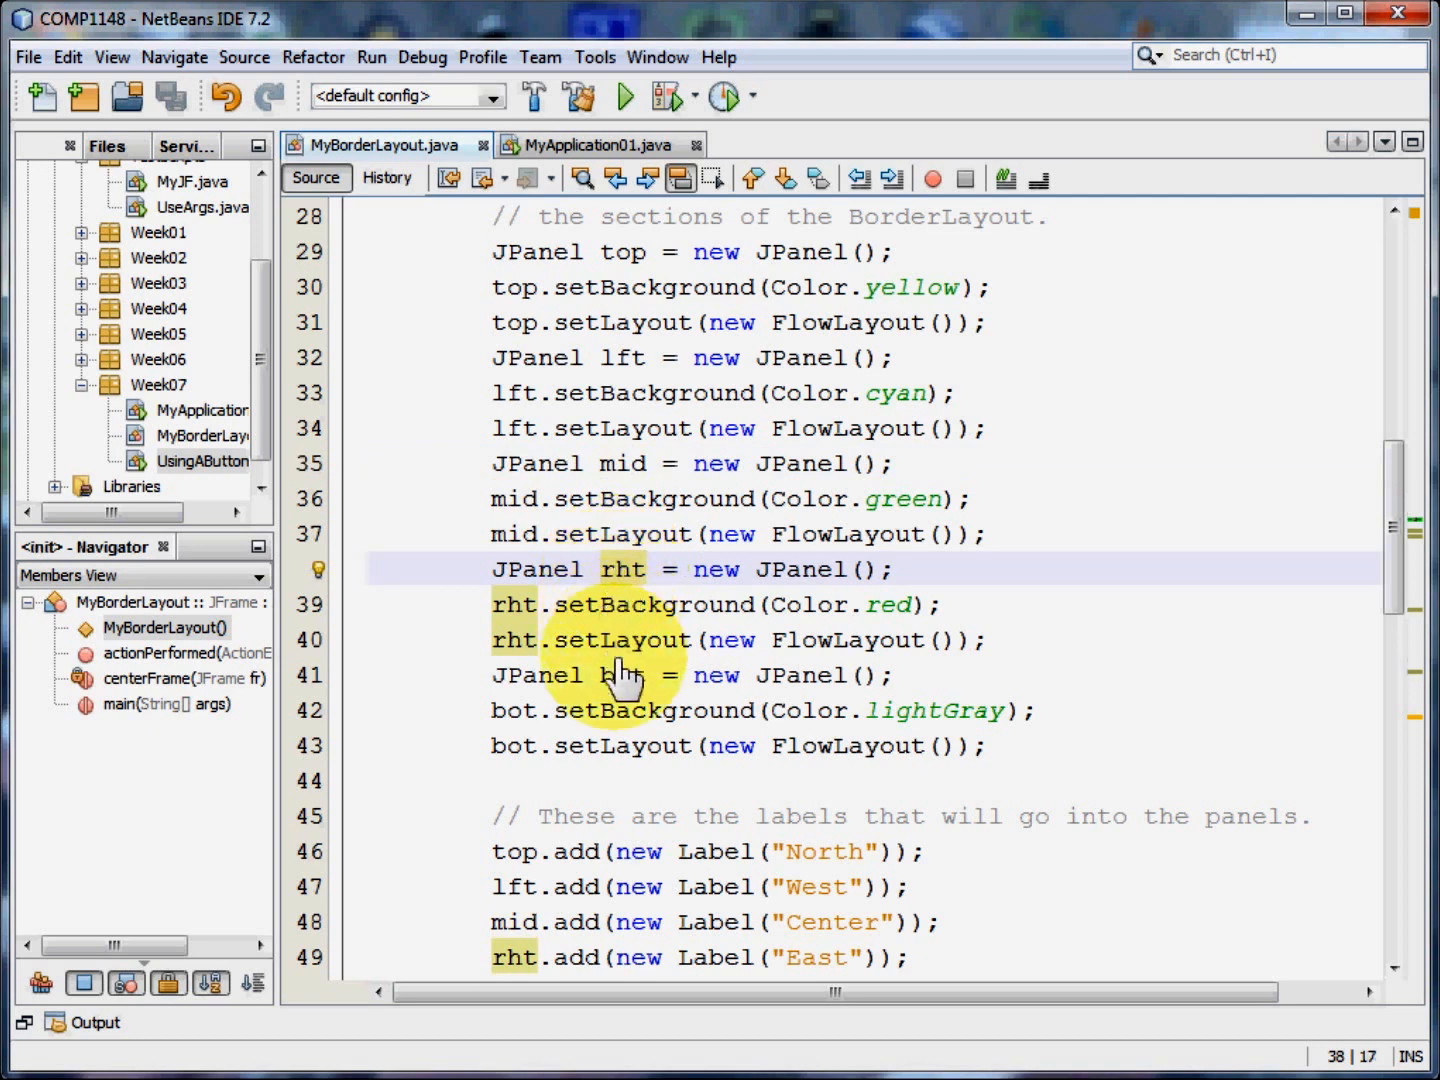
{"action": "left_click", "coordinate": [620, 675]}
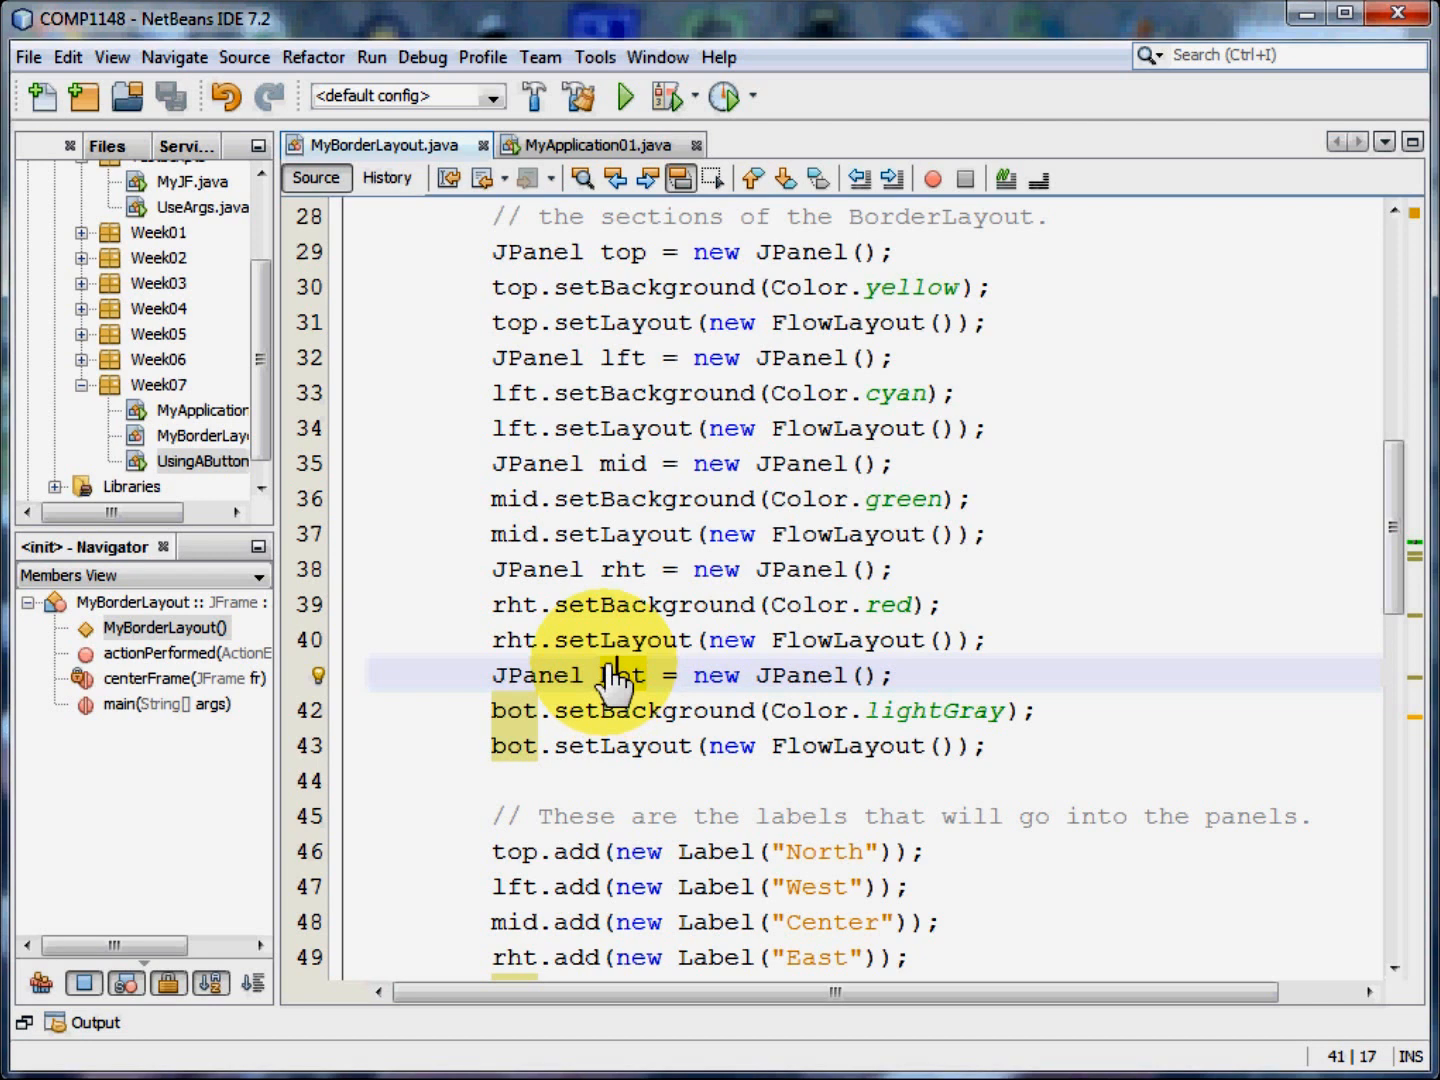
{"action": "scroll", "scroll_direction": "down", "scroll_amount": 3}
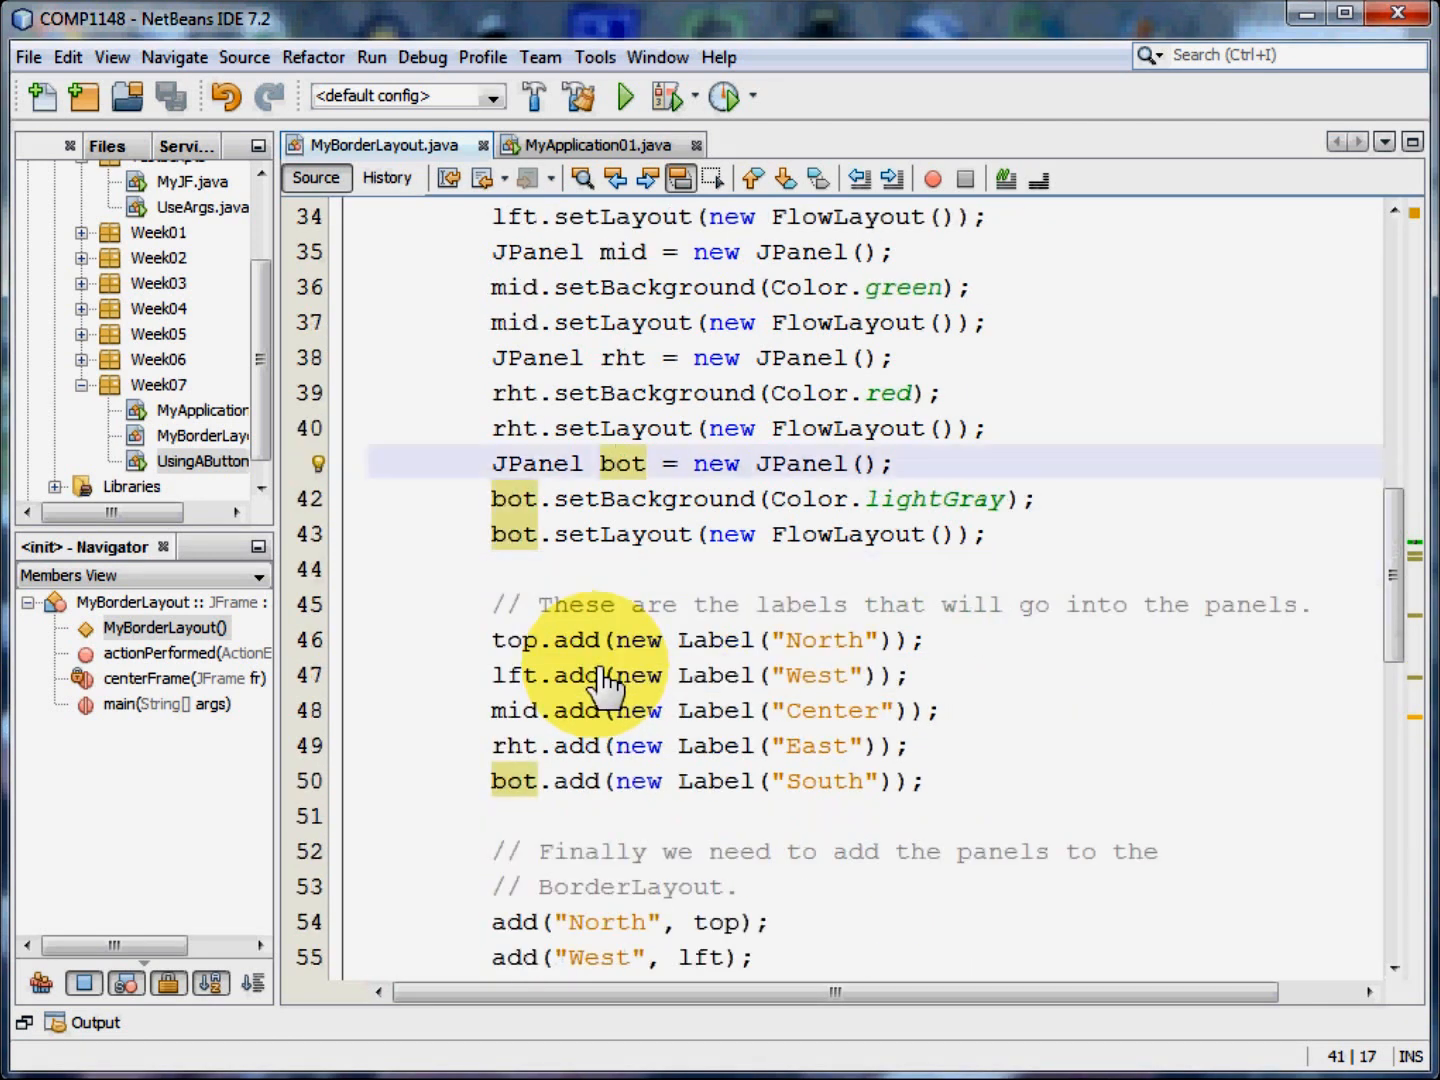
{"action": "left_click", "coordinate": [620, 463]}
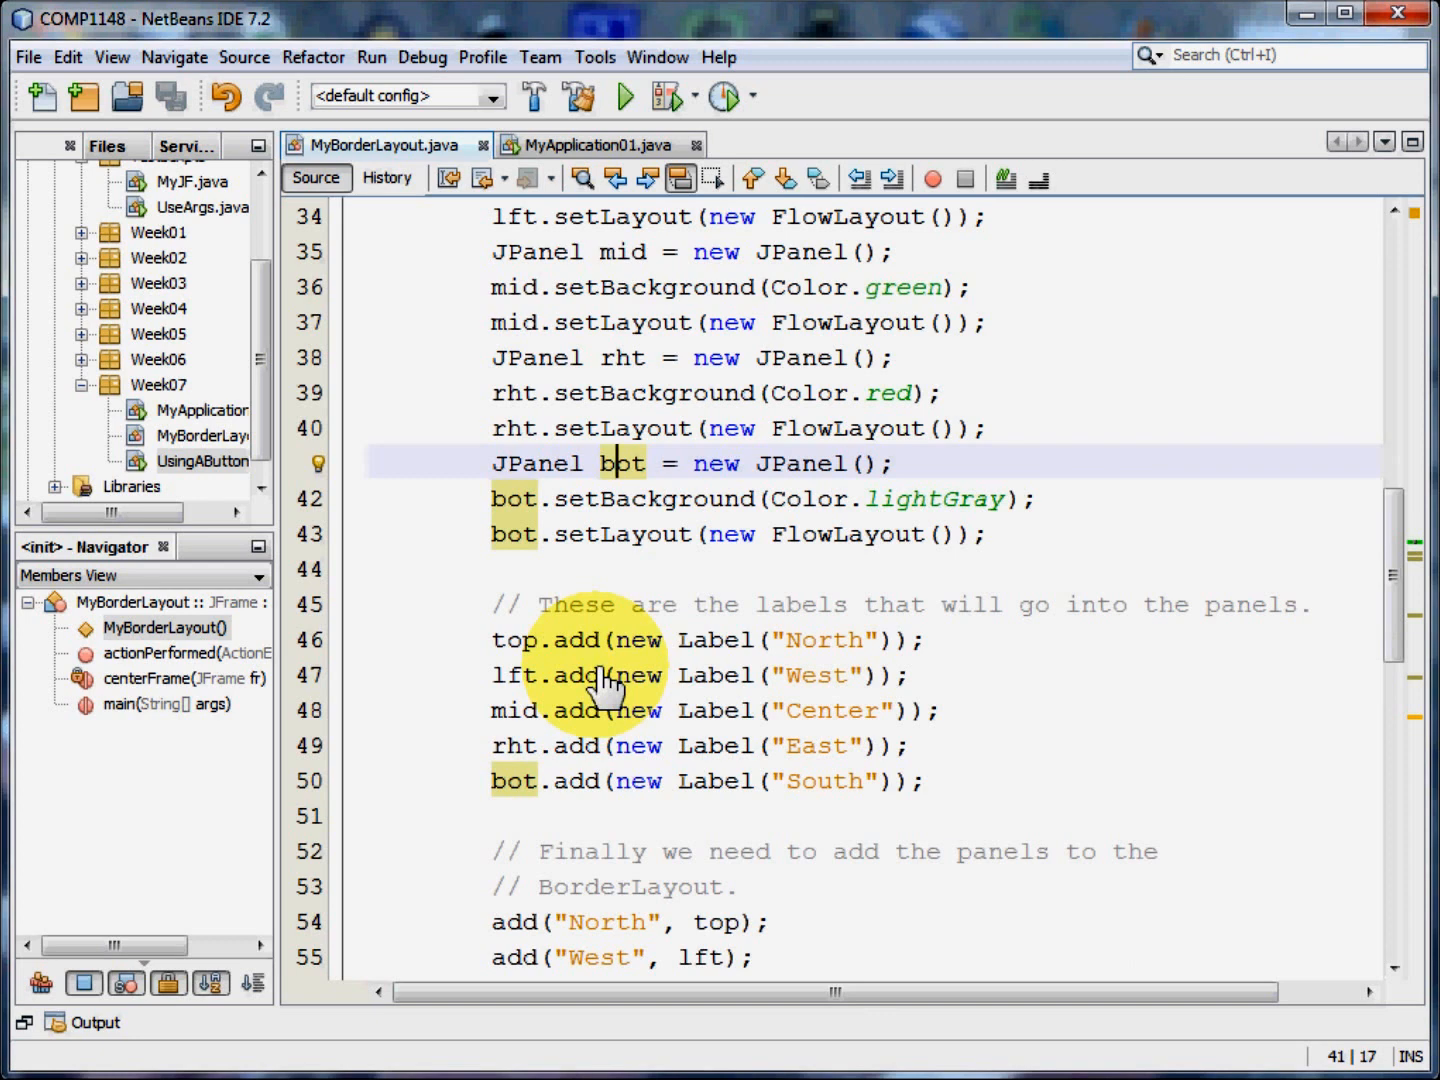
{"action": "mouse_move", "coordinate": [530, 655]}
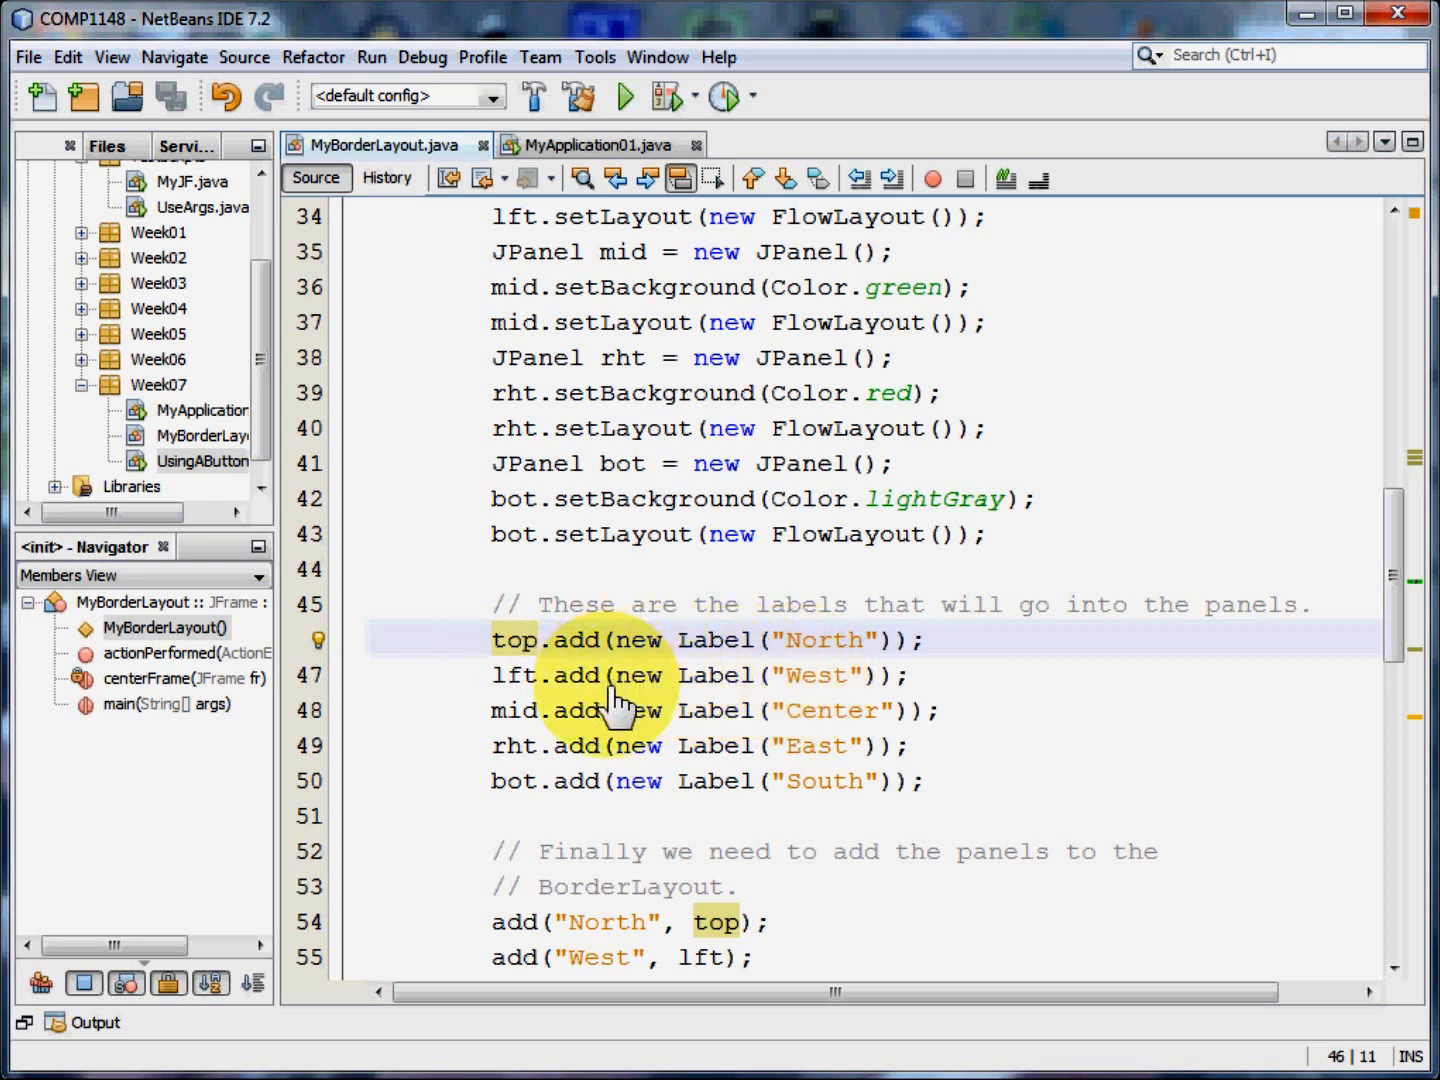
{"action": "left_click", "coordinate": [532, 640]}
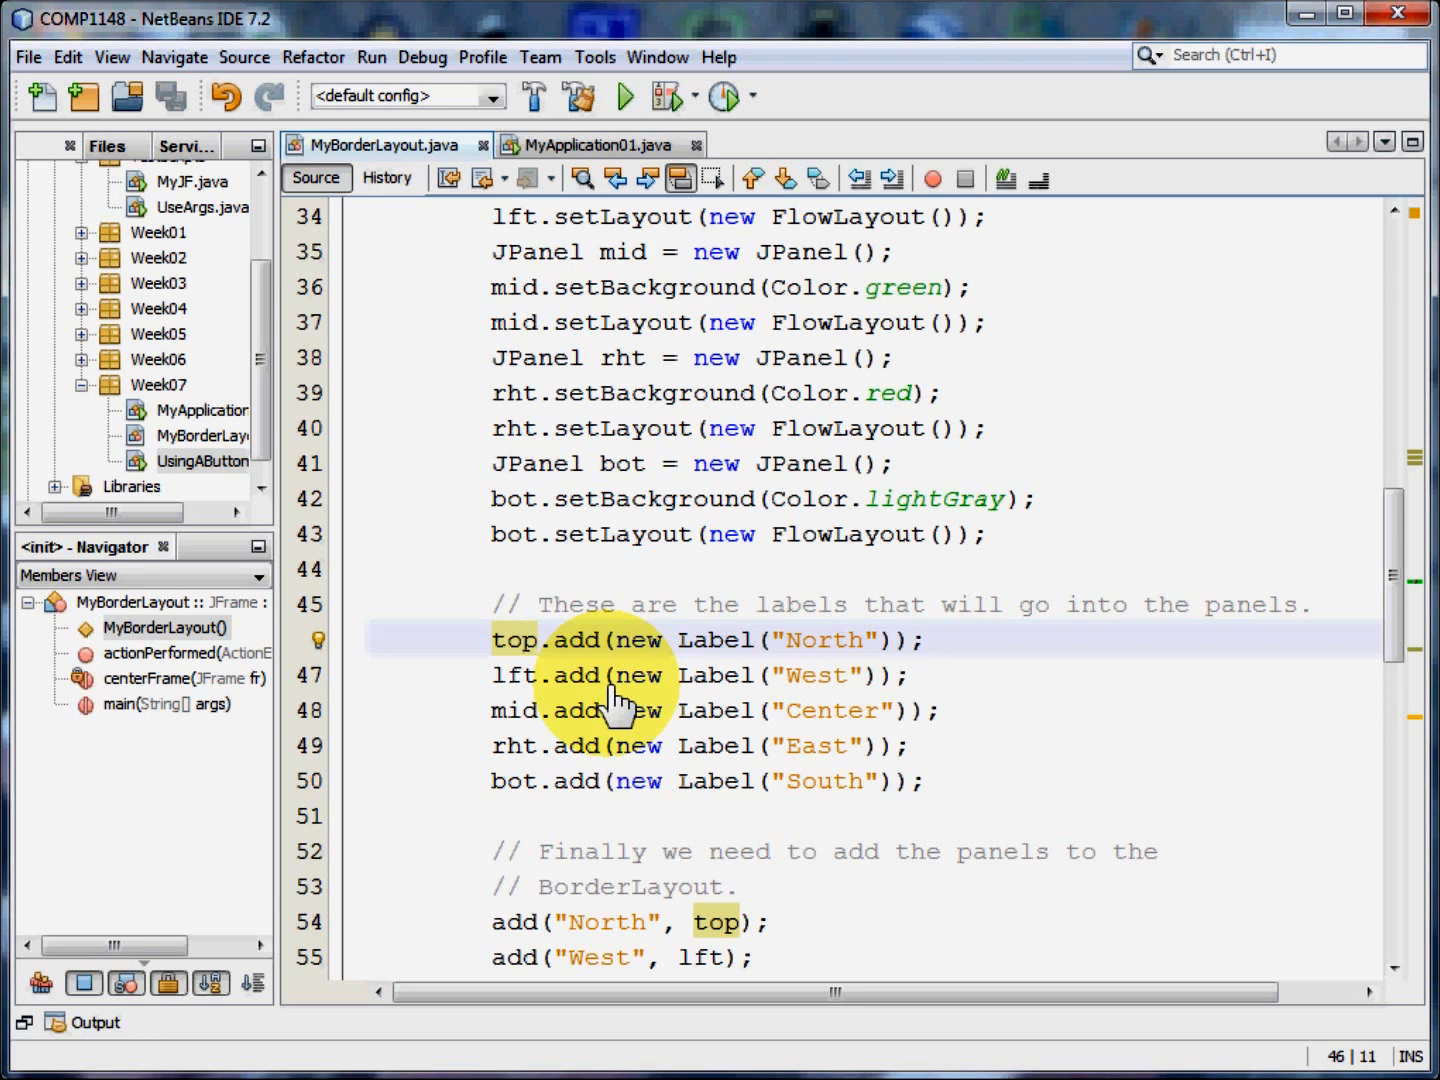
{"action": "scroll", "scroll_direction": "down", "scroll_amount": 3}
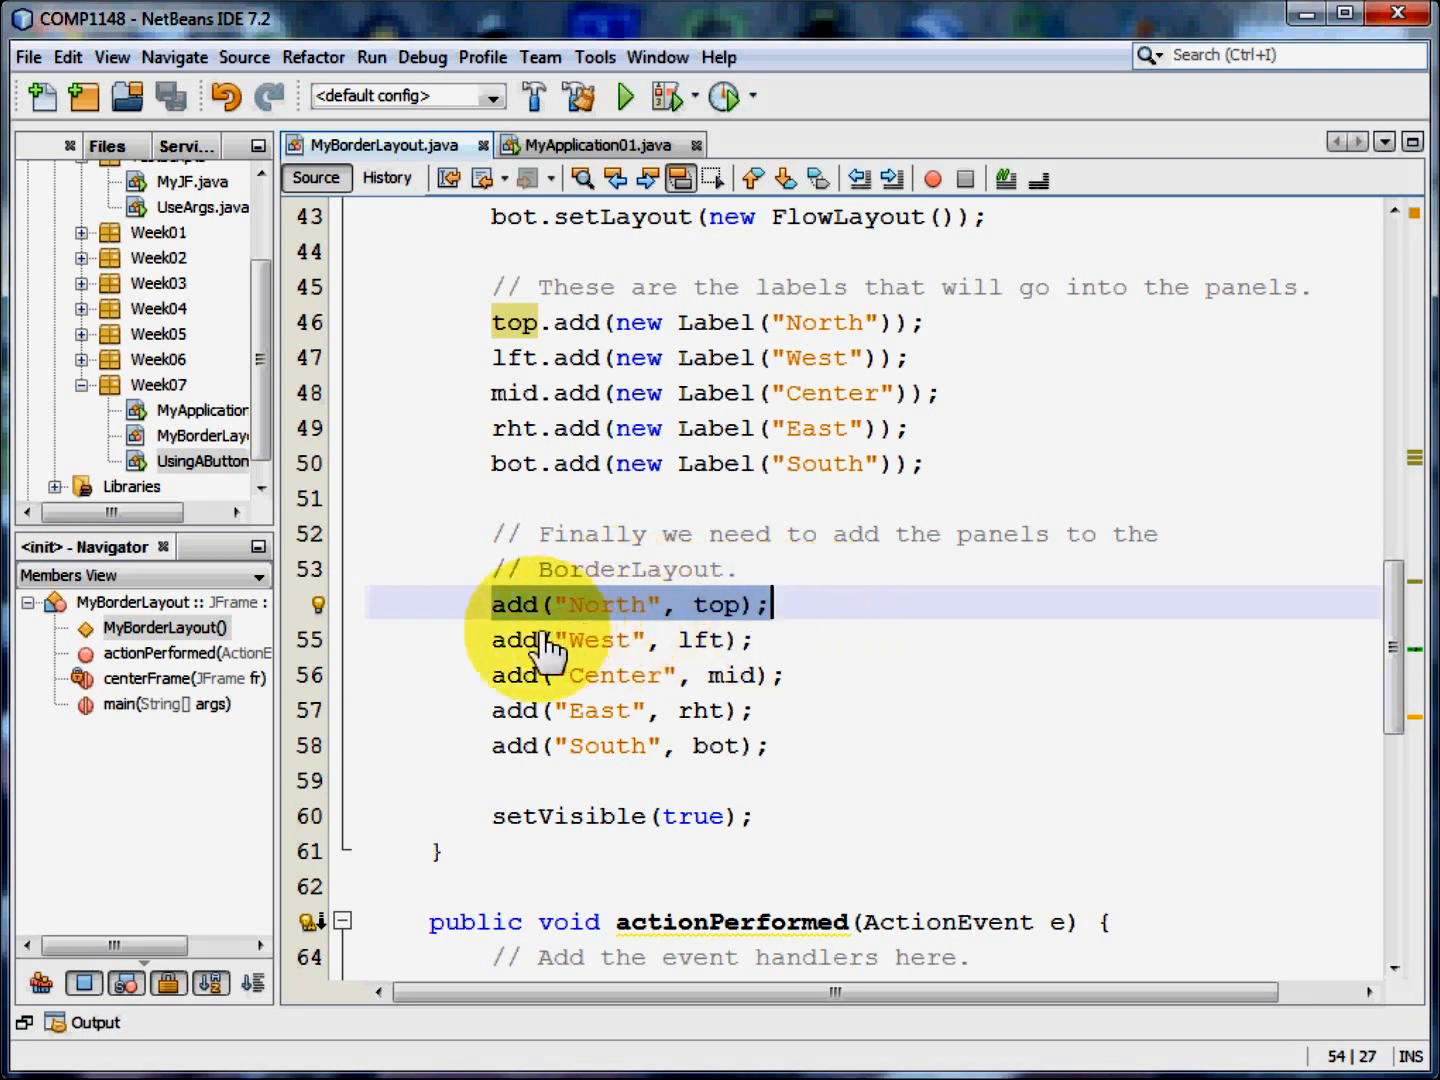
Highlight the North panel line and setVisible(true) call, then run MyBorderLayout again
{"action": "left_click", "coordinate": [760, 640]}
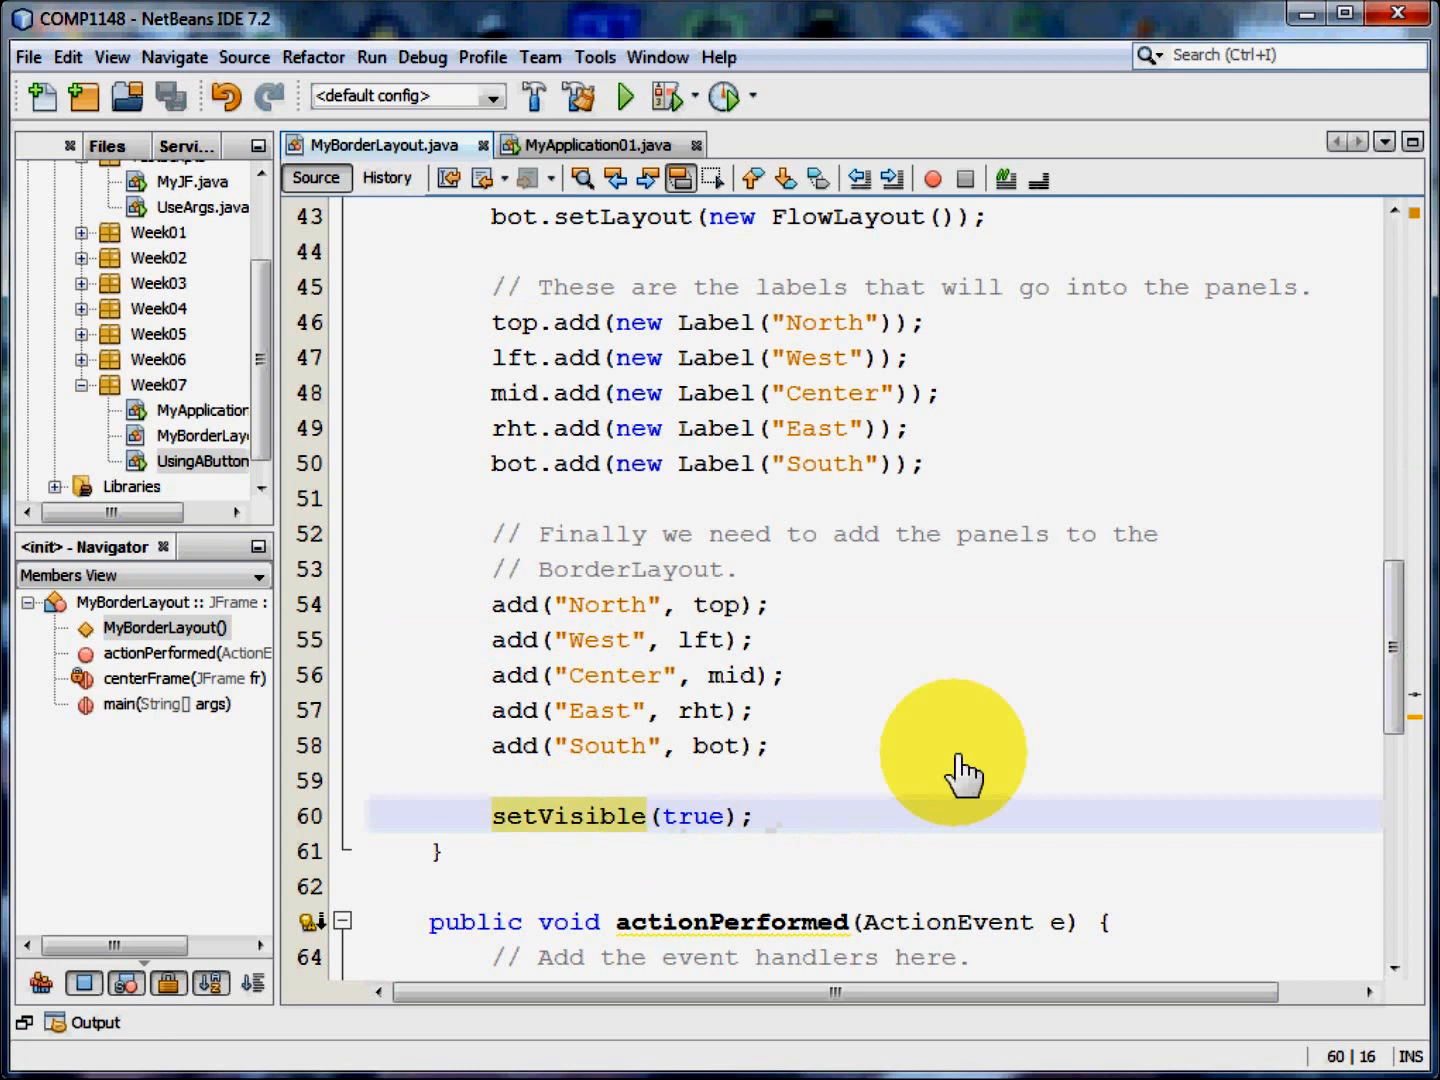
{"action": "scroll", "scroll_direction": "down", "scroll_amount": 3}
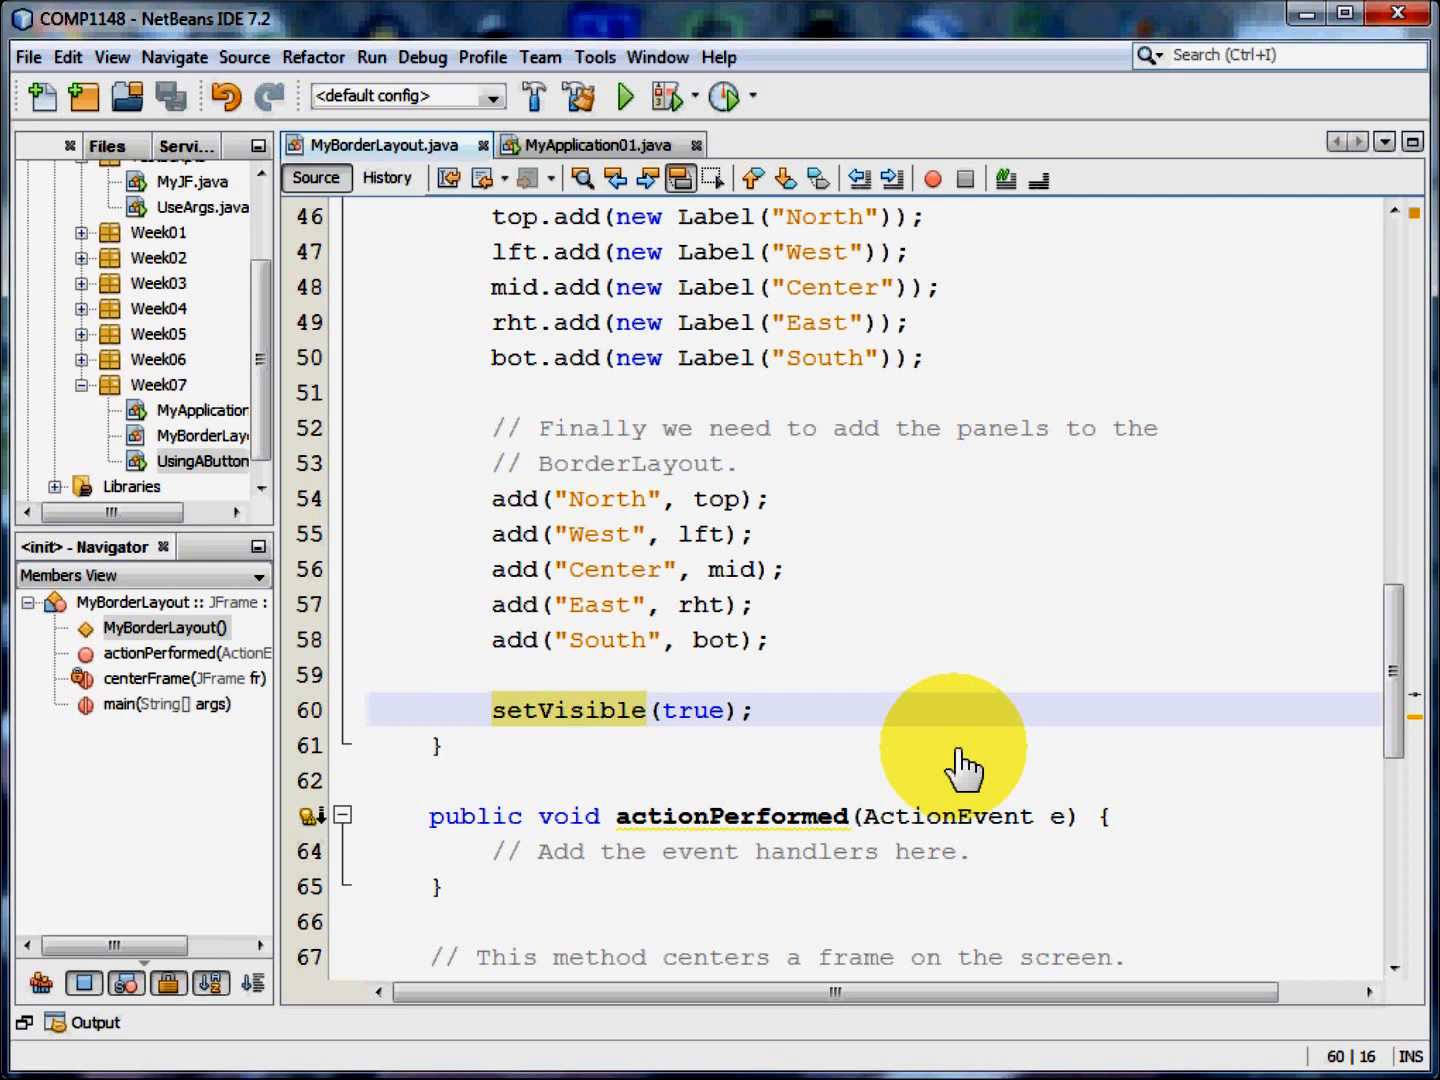
{"action": "left_click", "coordinate": [600, 710]}
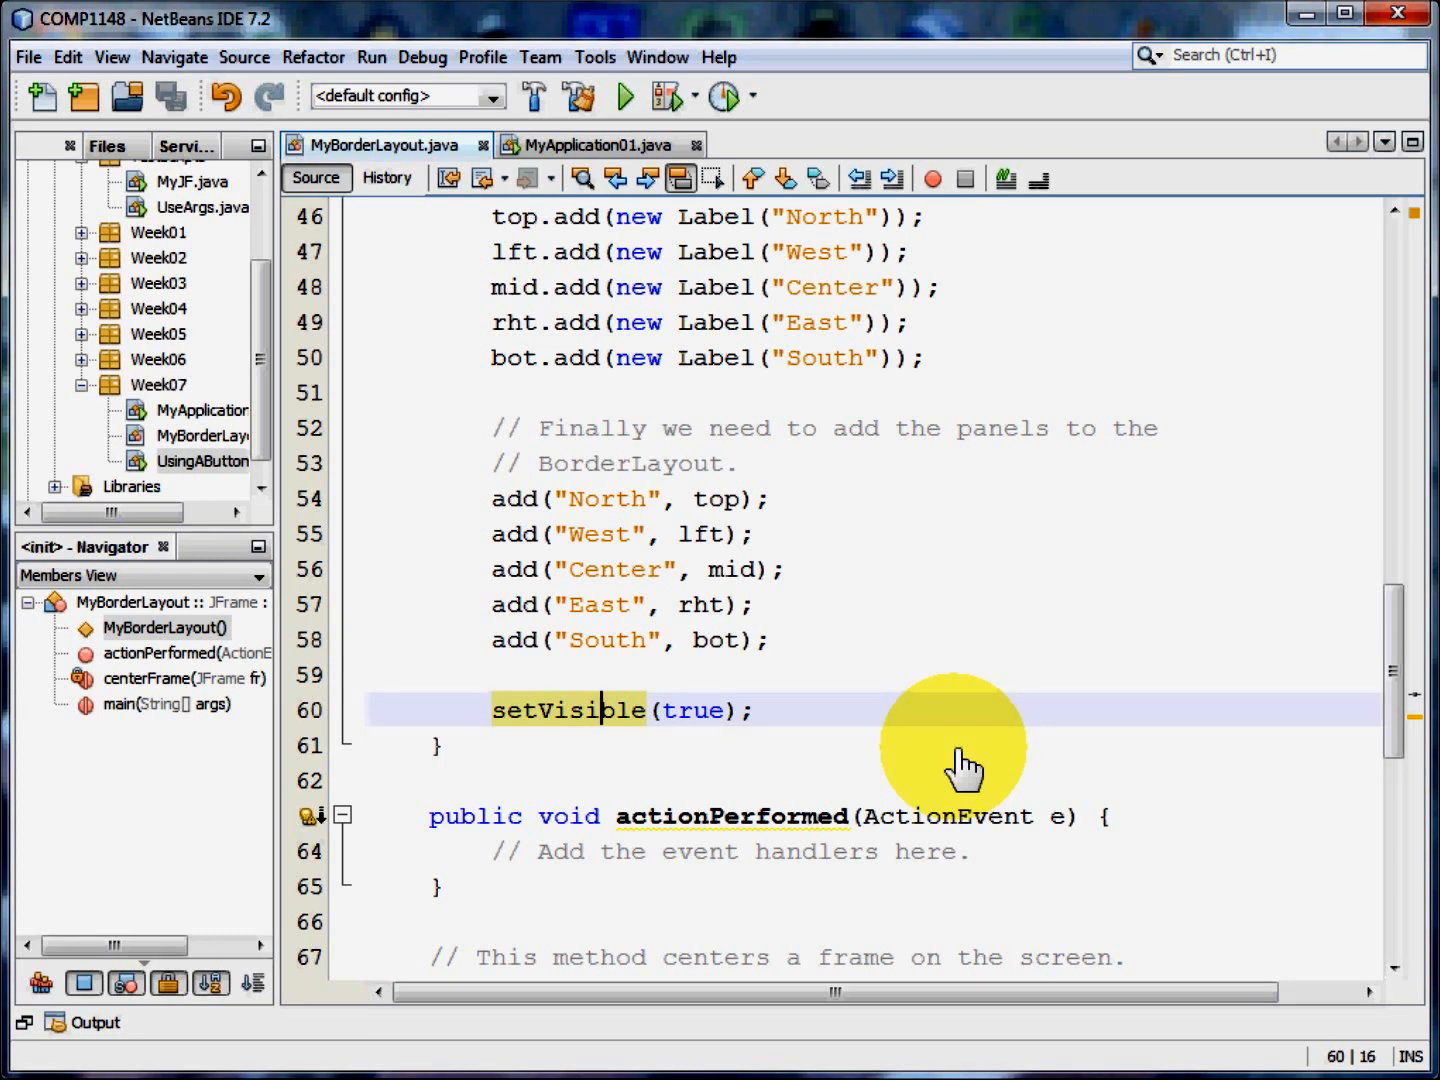
{"action": "left_click", "coordinate": [623, 96]}
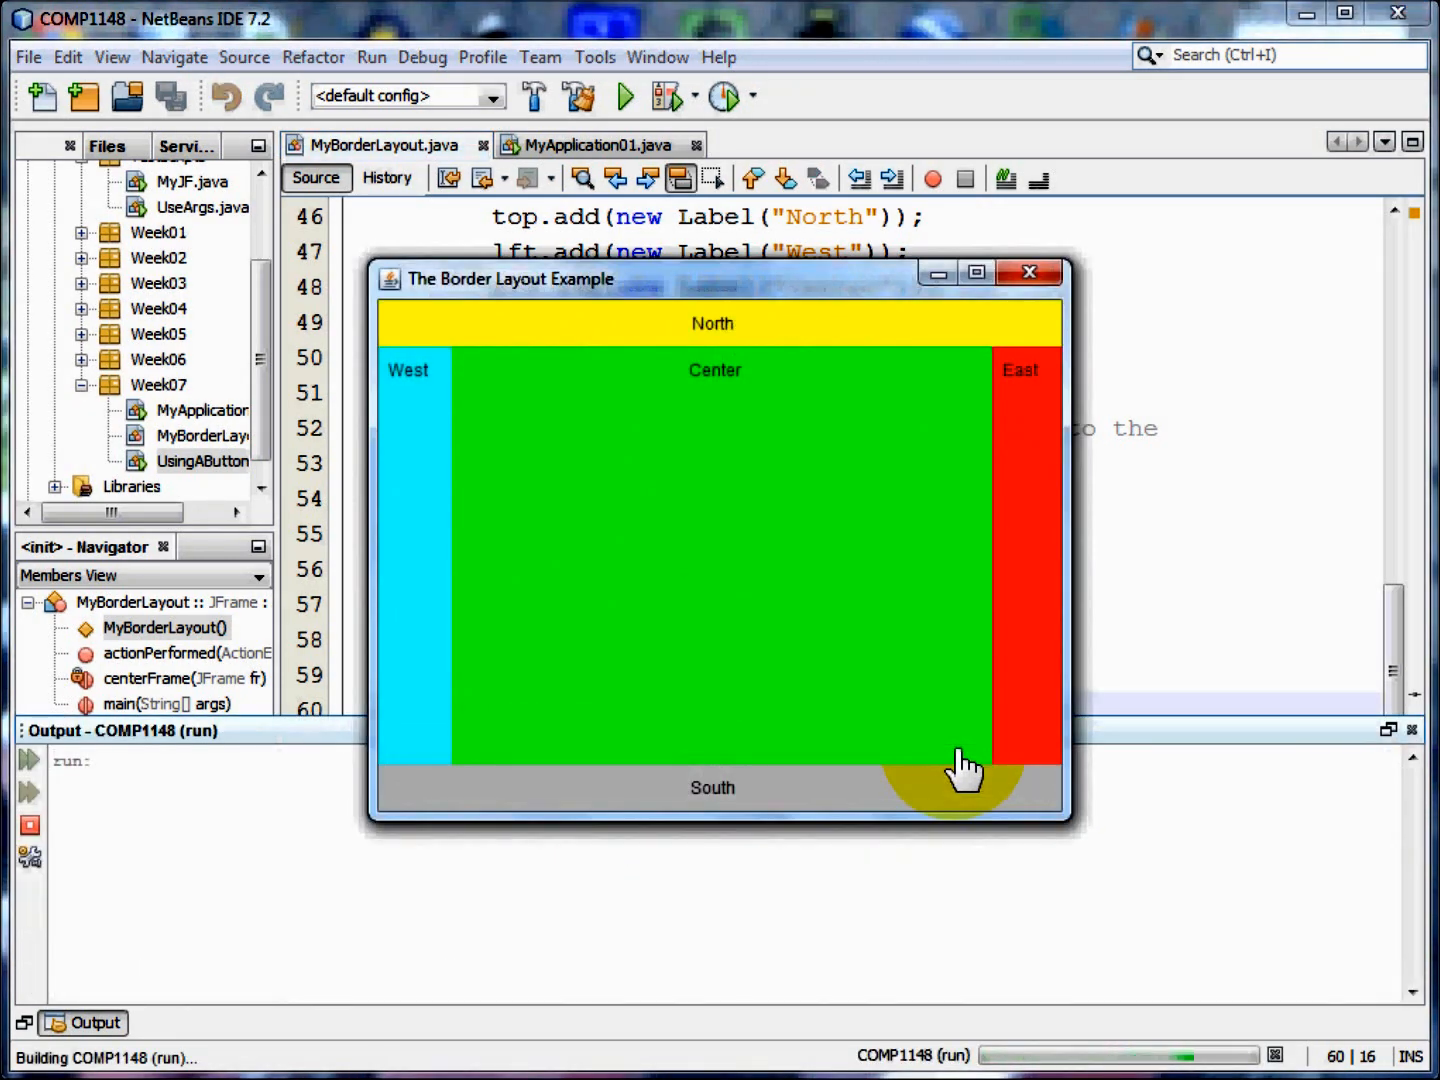